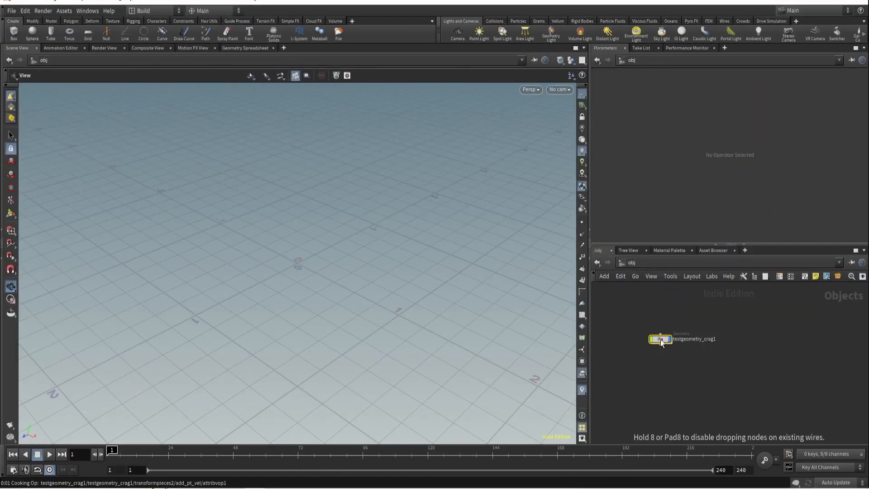
Inside testgeometry_crag1, add a Grid sized 4×7, Center Z 2, with 1000 rows and columns
double_click(660, 338)
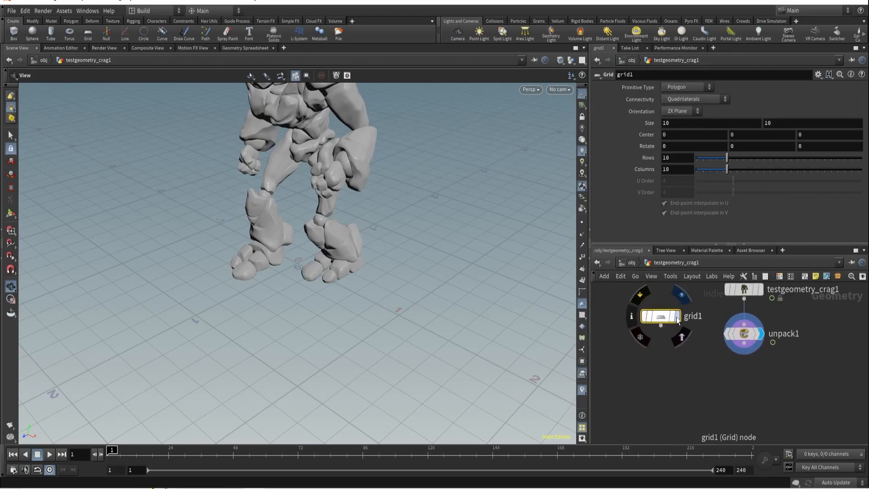
double_click(658, 317)
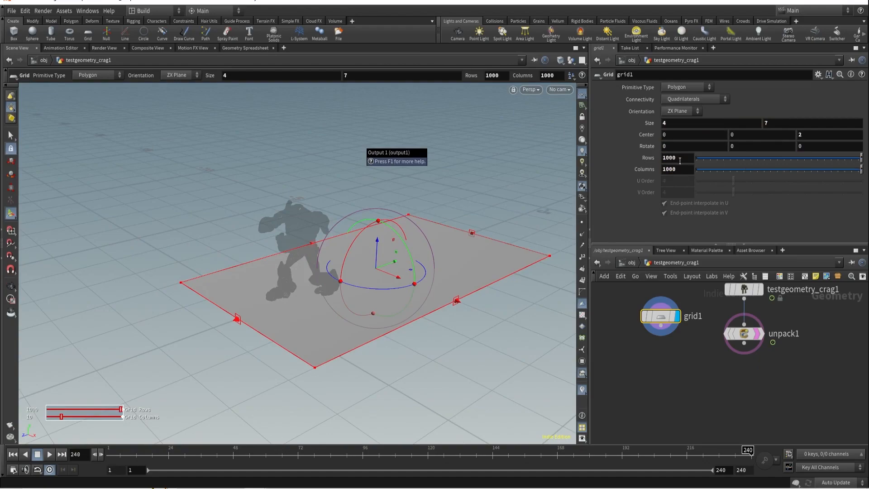
click(744, 333)
text(tr)
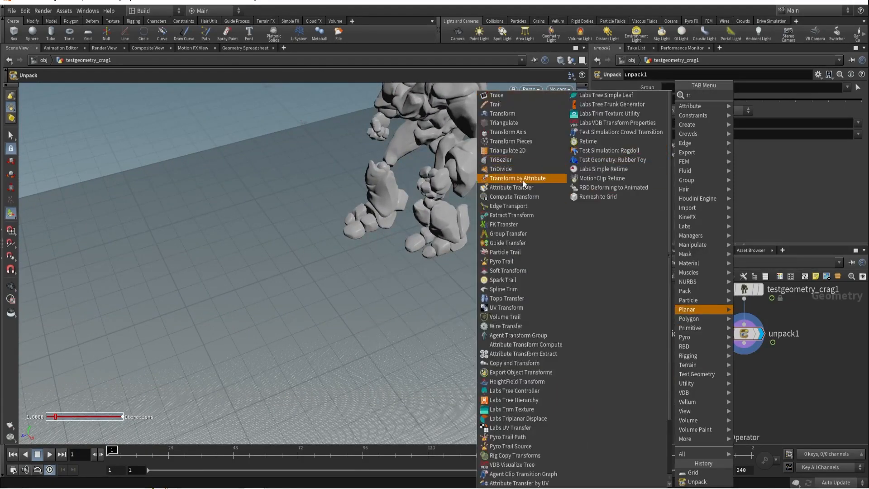
Colour the grid black and character white, then transfer Cd with Blend Width 0.1
click(512, 186)
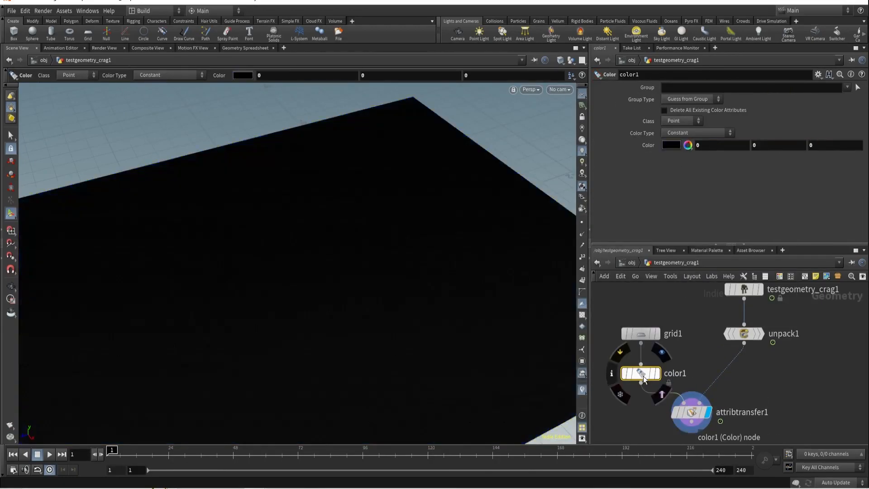
click(691, 412)
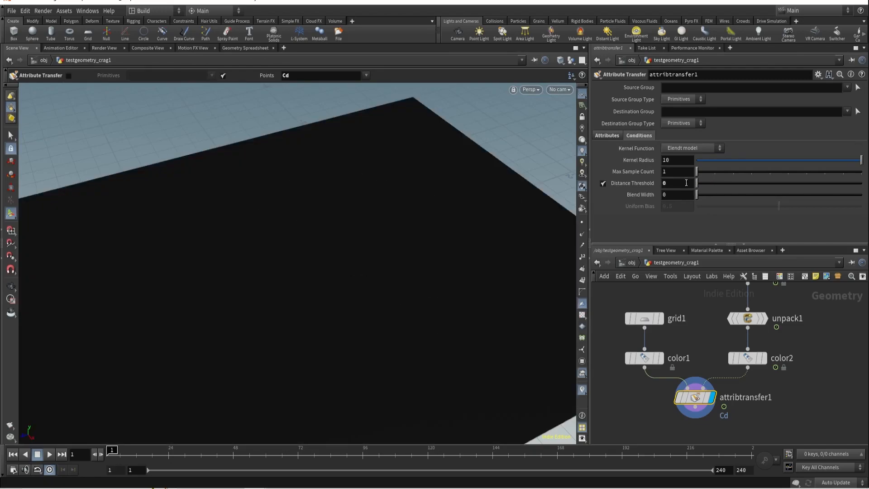
click(677, 182)
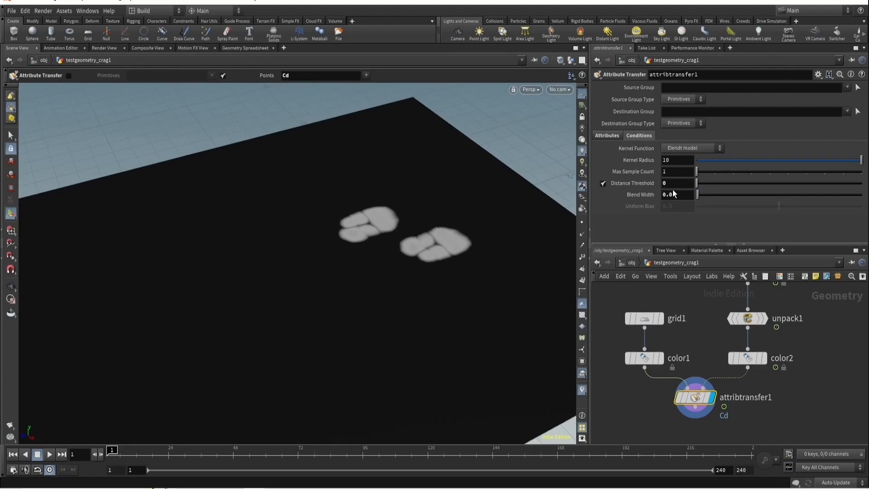
text(.1)
text(mer)
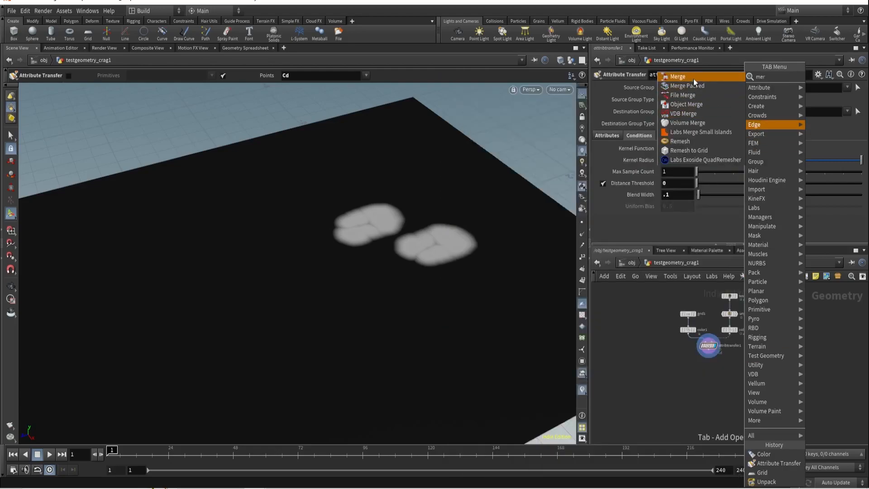
Merge the transfer with unpack1 and add an Attribute VOP named deform after the transfer
click(677, 76)
text(vop)
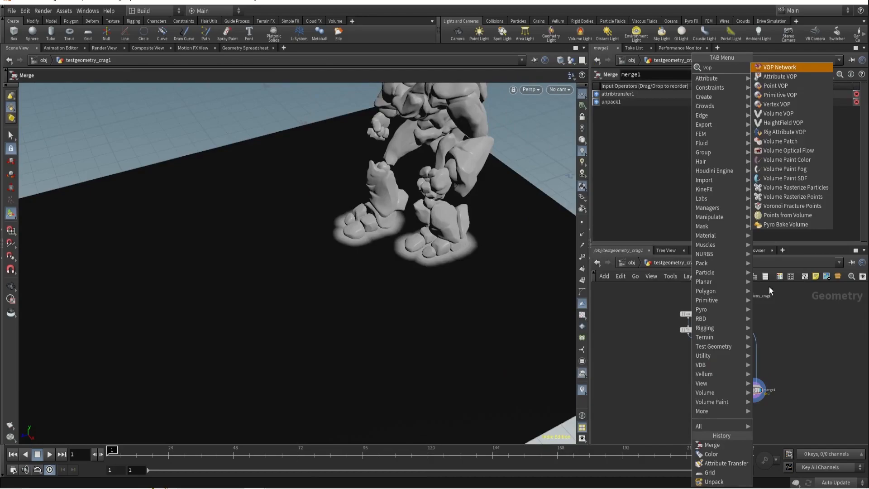
click(777, 85)
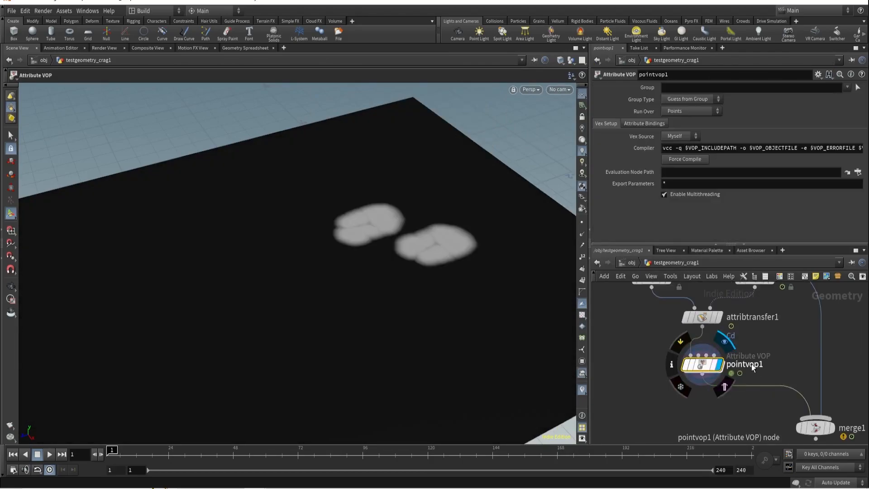
text(deform)
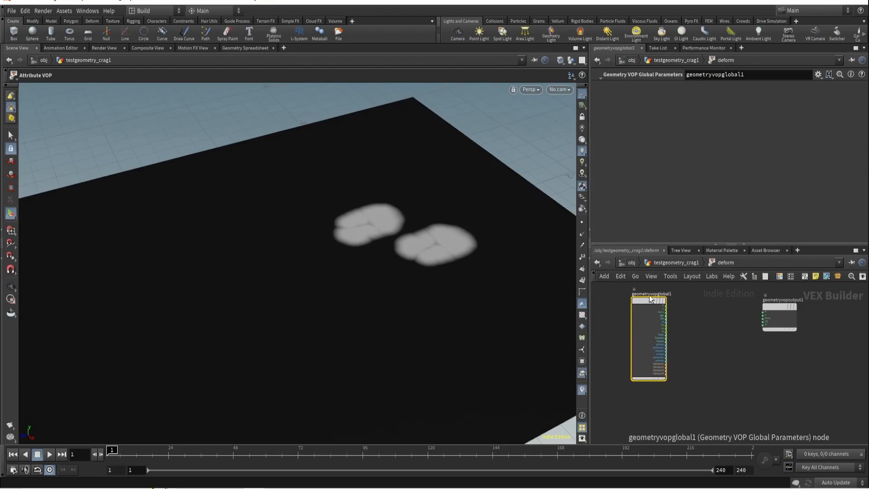
Inside deform, add a 3 Floats Constant (0,1,0) summed with P into the output, and split the viewport
key(Tab)
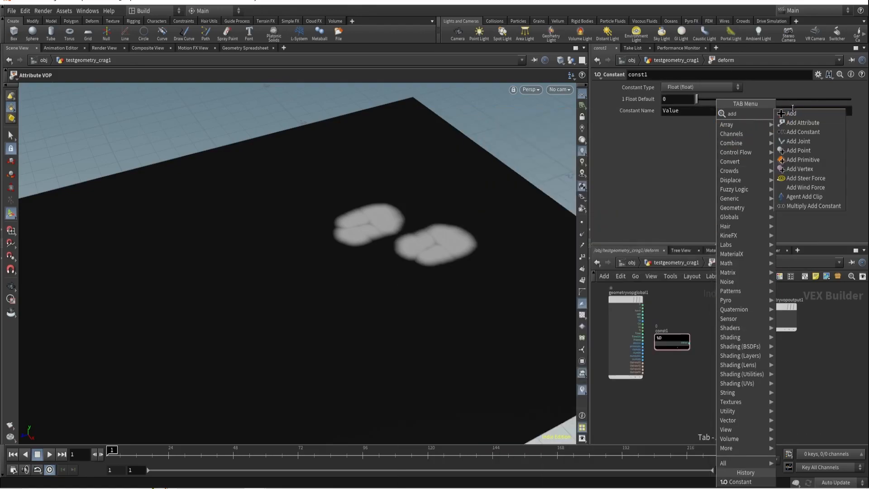
click(789, 113)
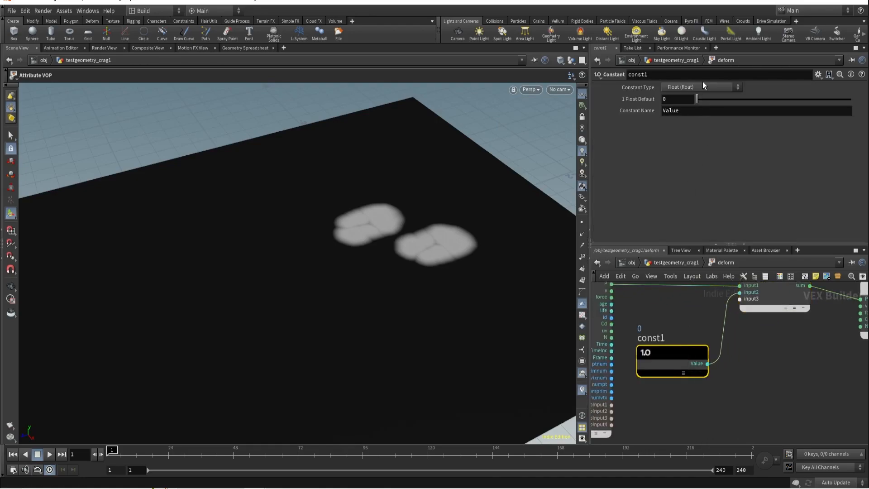
click(701, 87)
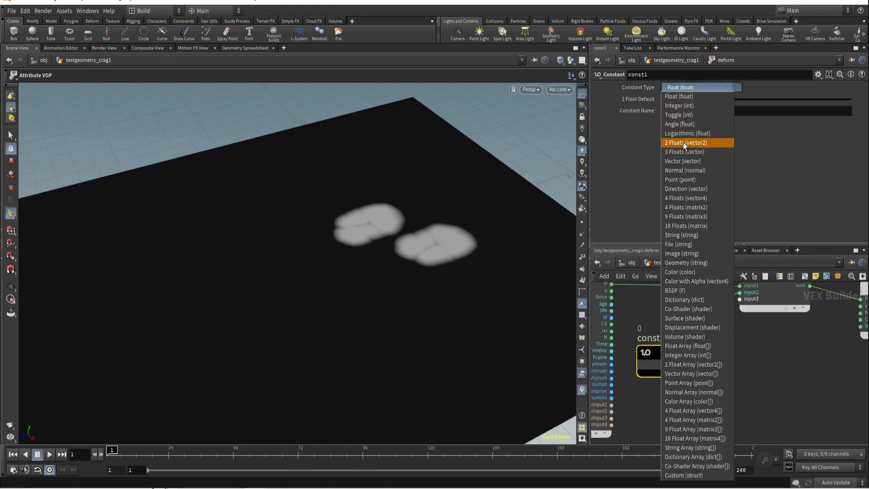
click(684, 152)
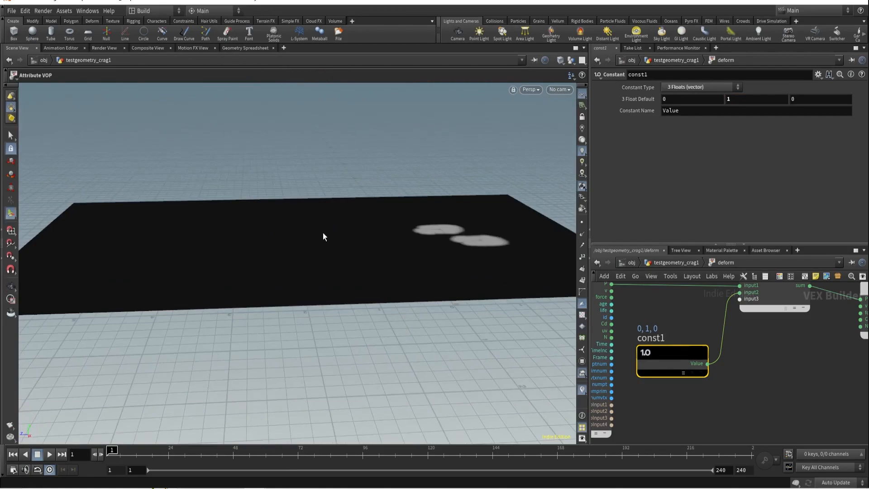
mouse_move(450, 231)
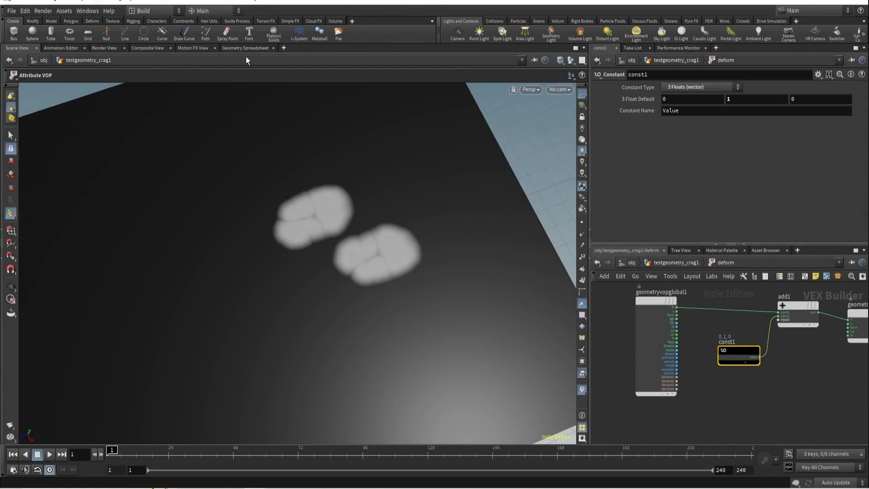
click(247, 48)
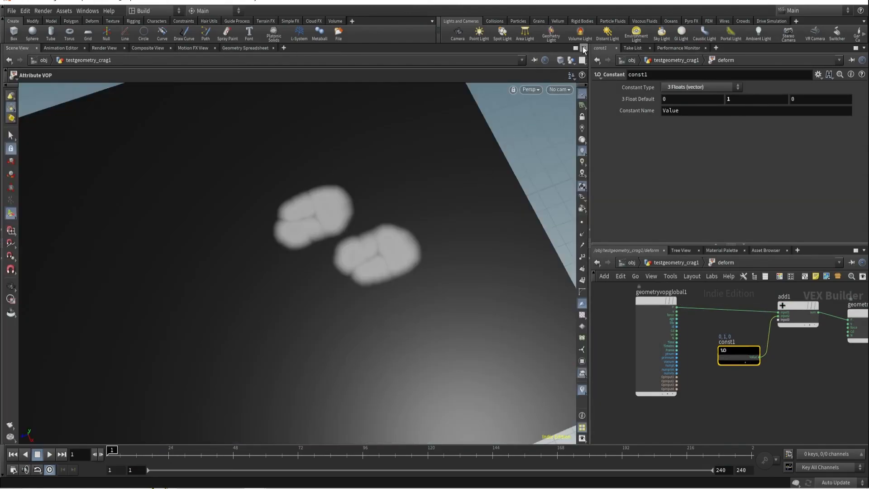
click(585, 48)
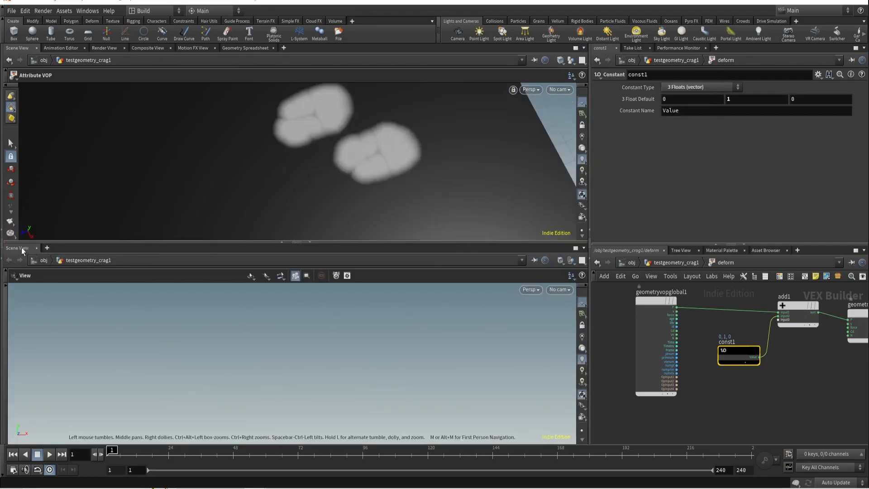
Show a geometry spreadsheet of deform's point attributes filtered to Cd in the lower pane
click(18, 248)
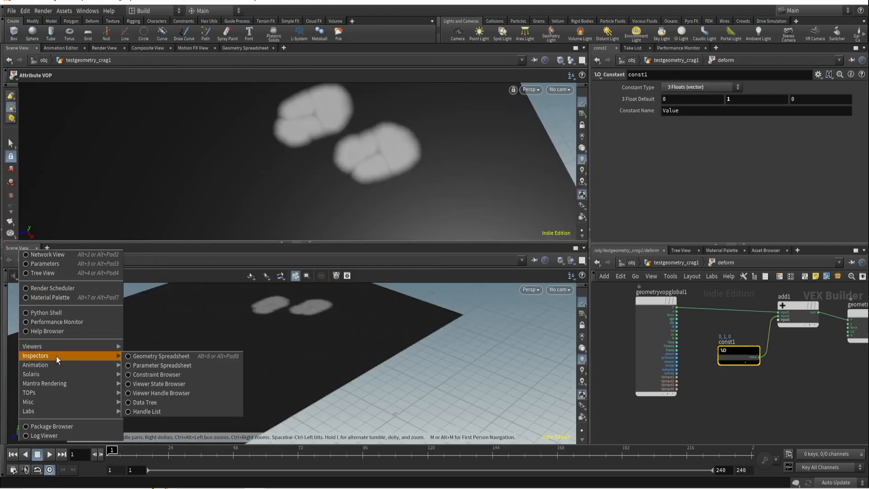
click(161, 356)
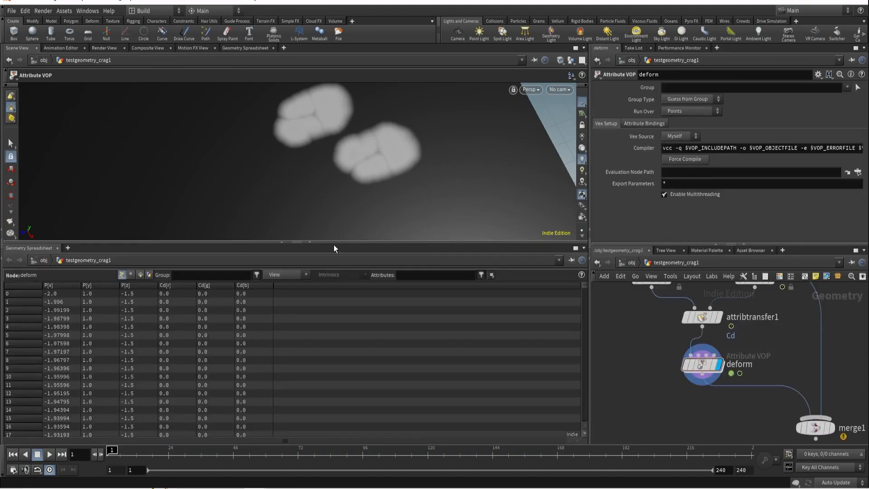
mouse_move(259, 355)
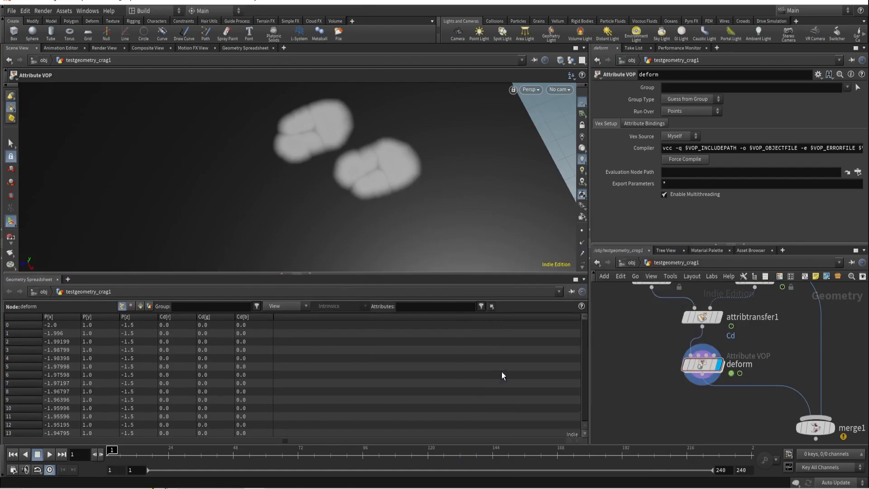
mouse_move(130, 307)
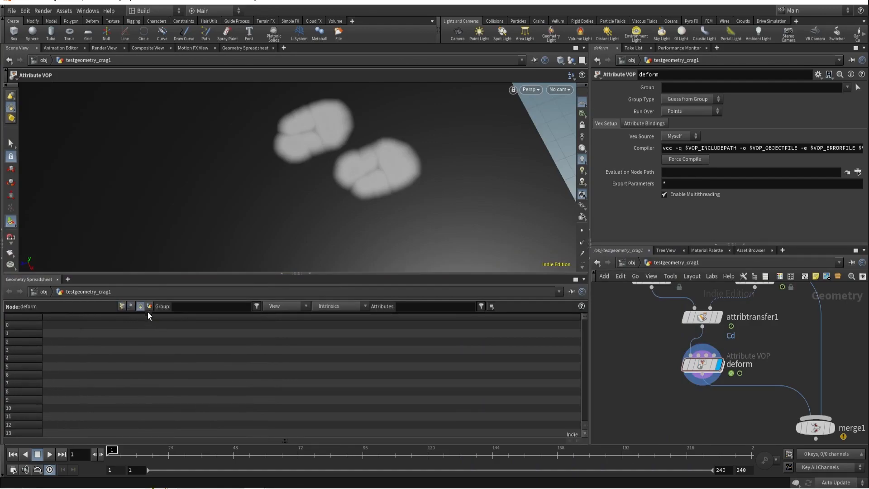
click(131, 306)
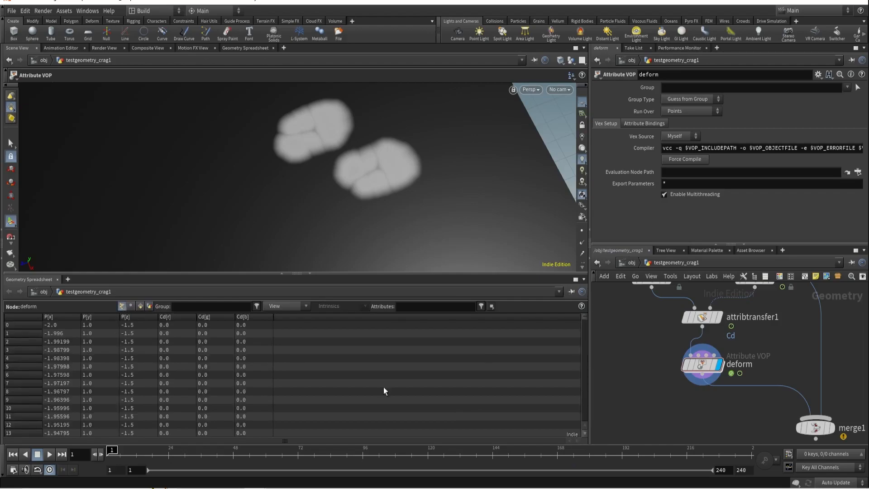
mouse_move(486, 359)
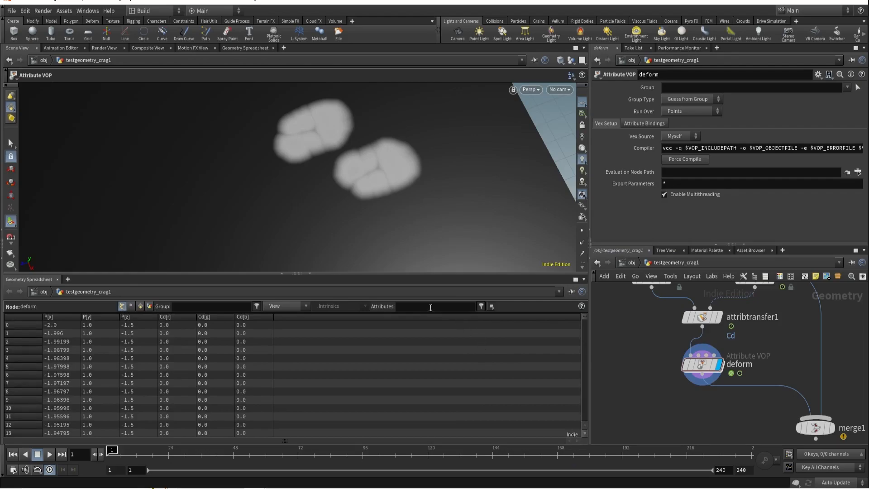
click(434, 306)
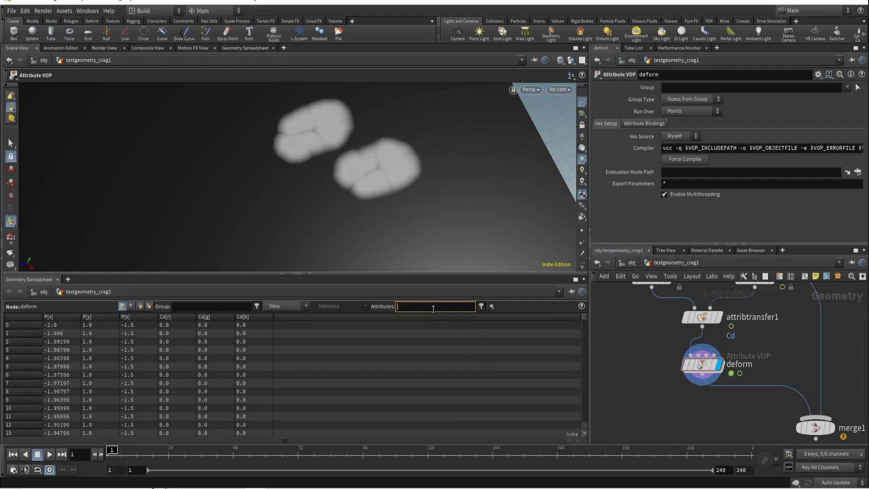
text(C)
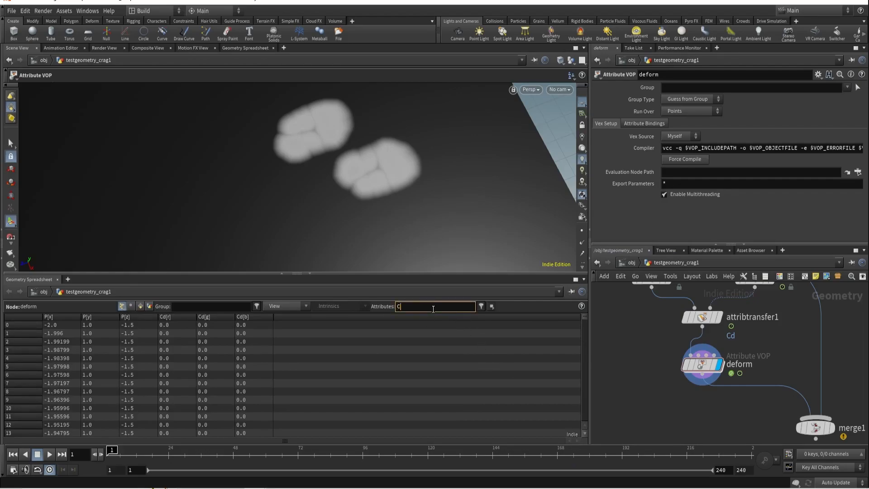
text(d)
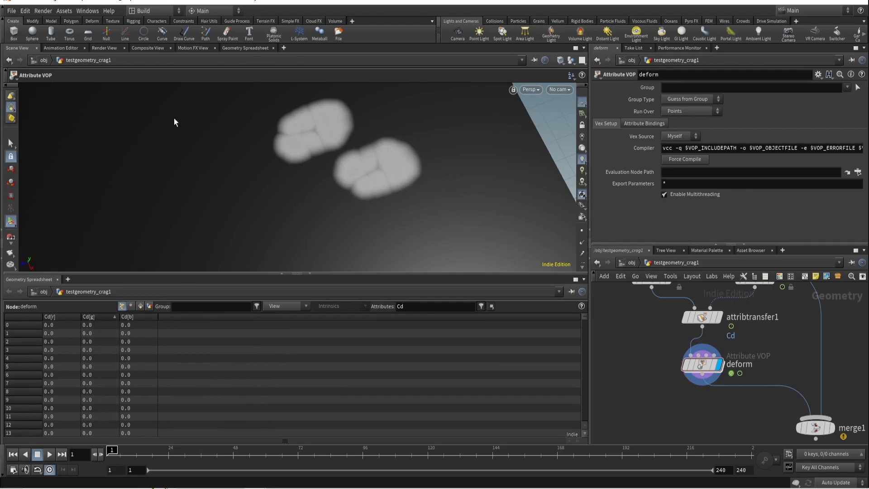
mouse_move(11, 142)
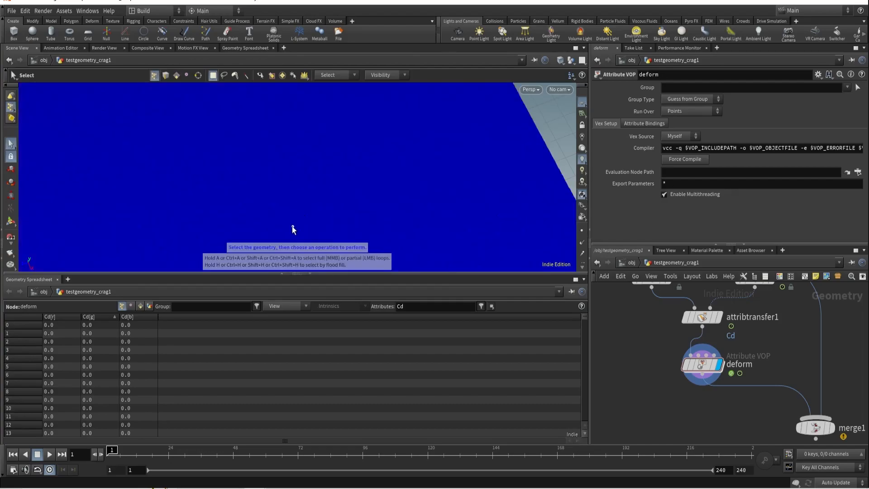
scroll(down, 3)
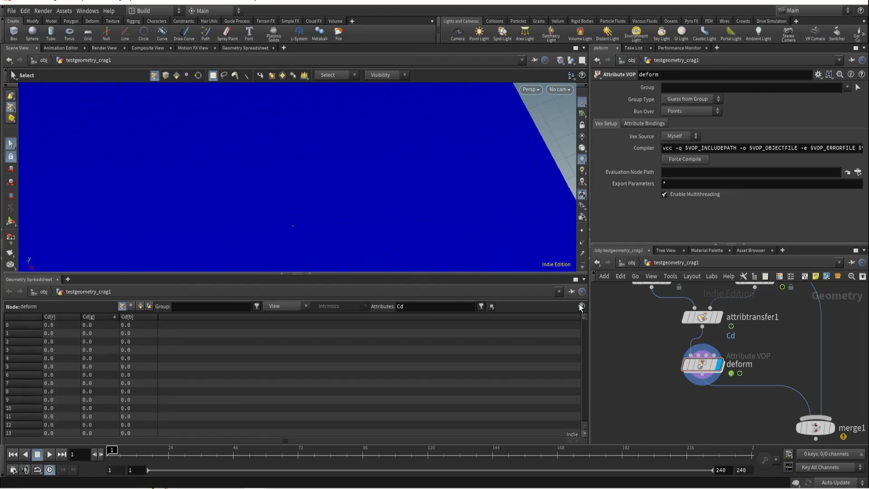
mouse_move(293, 231)
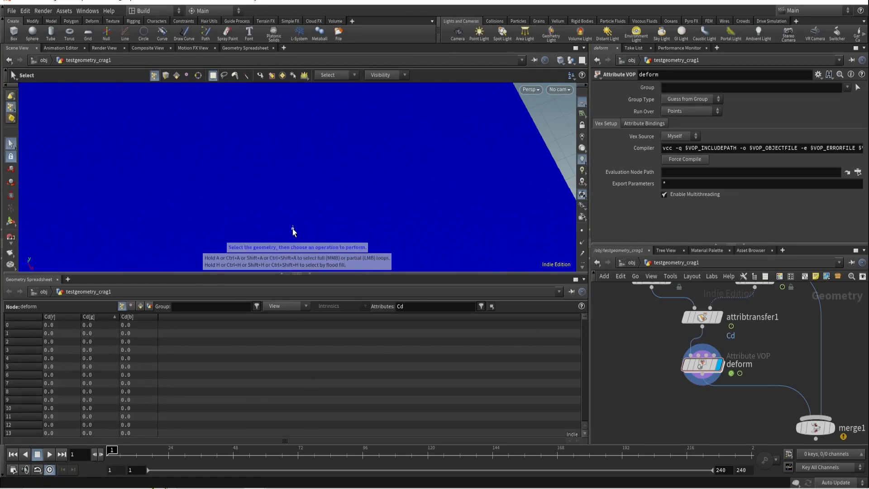
click(285, 306)
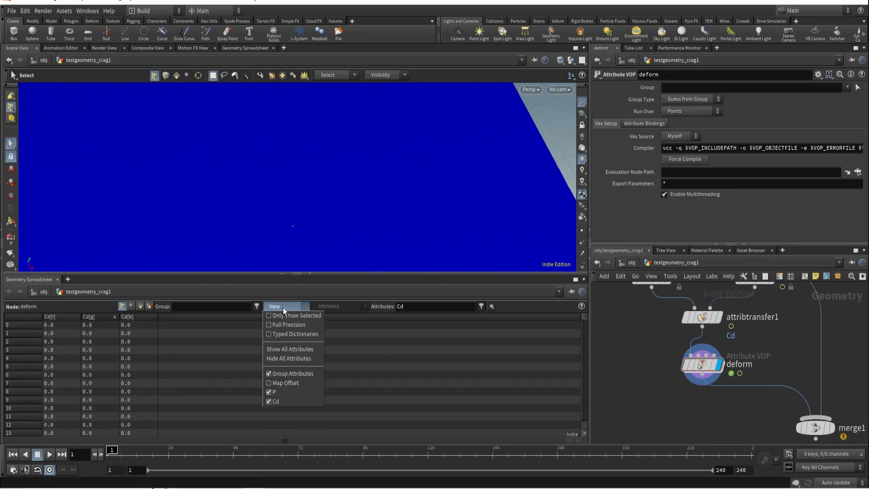
mouse_move(297, 315)
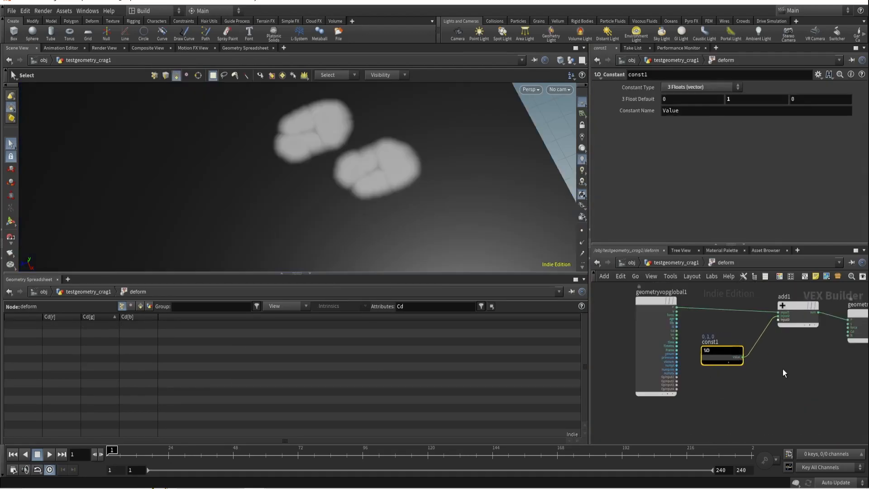
Multiply the 0, 0.1, 0 constant by Cd before the Add, and orbit to inspect the raised footprints
key(shift+s)
text(.1)
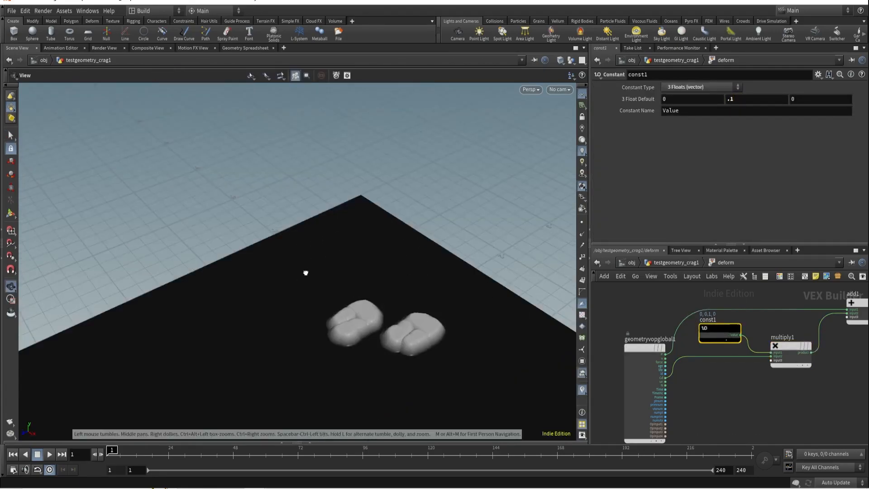
drag(305, 272, 341, 233)
text(atde)
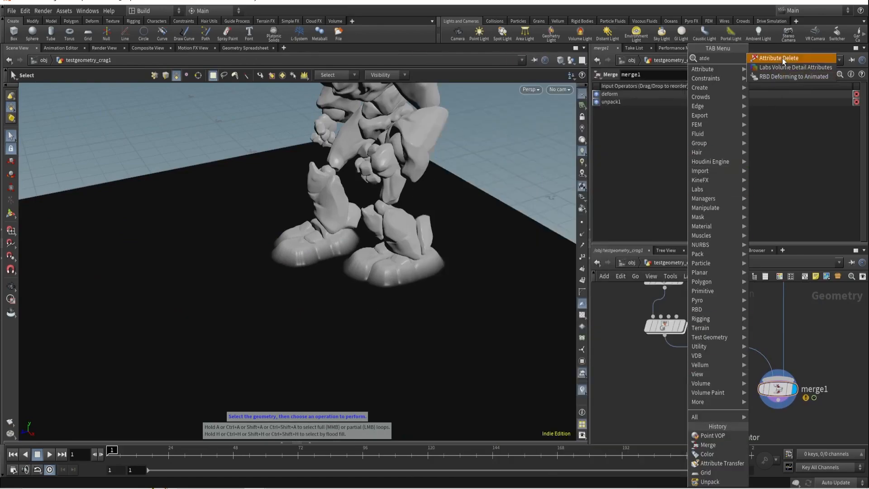
Add an Attribute Delete named remove_Cd after deform, stripping the Cd point attribute
click(779, 58)
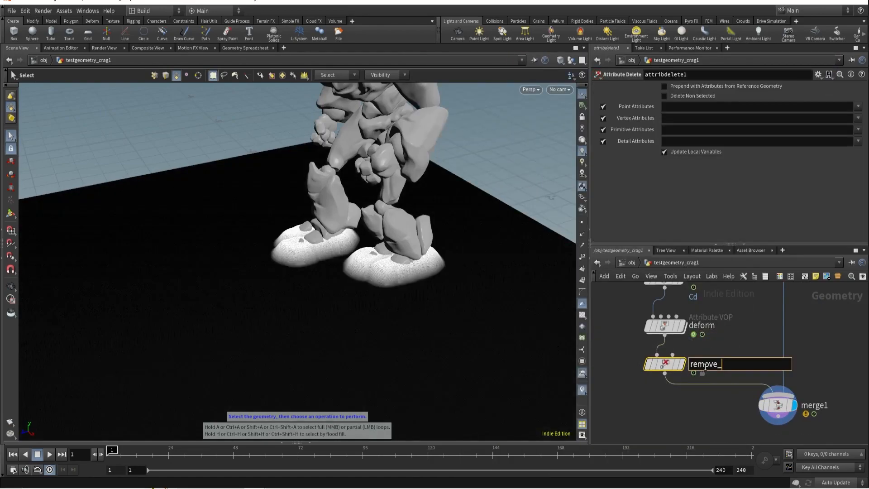
key(Enter)
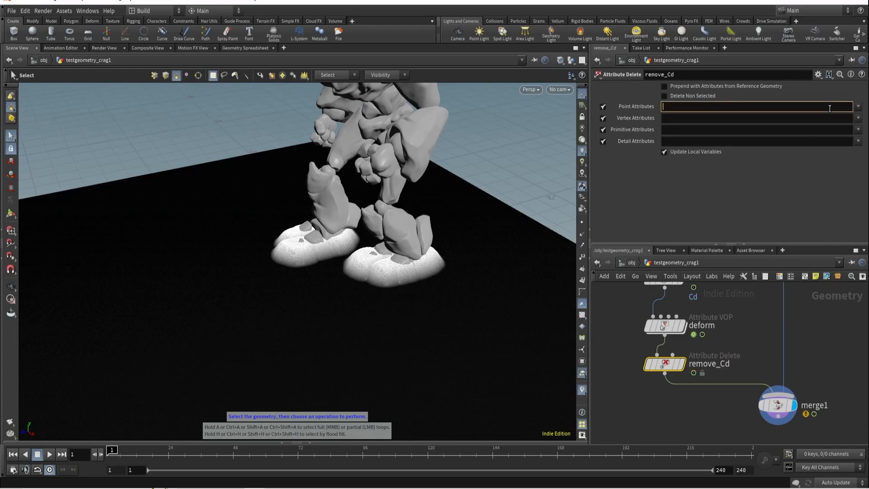
text(Cd)
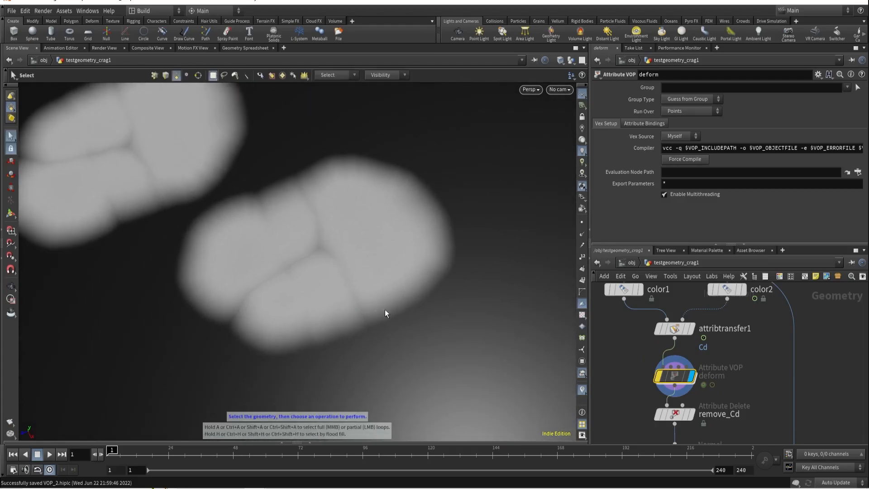
mouse_move(222, 235)
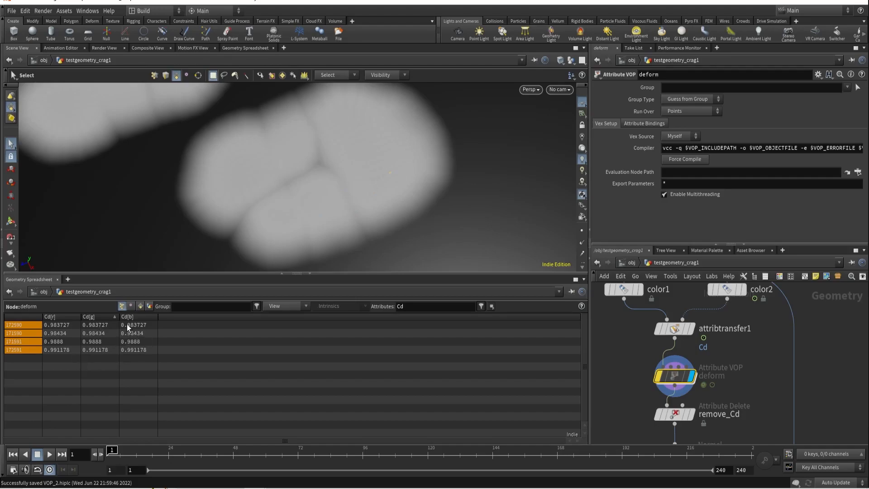
mouse_move(131, 350)
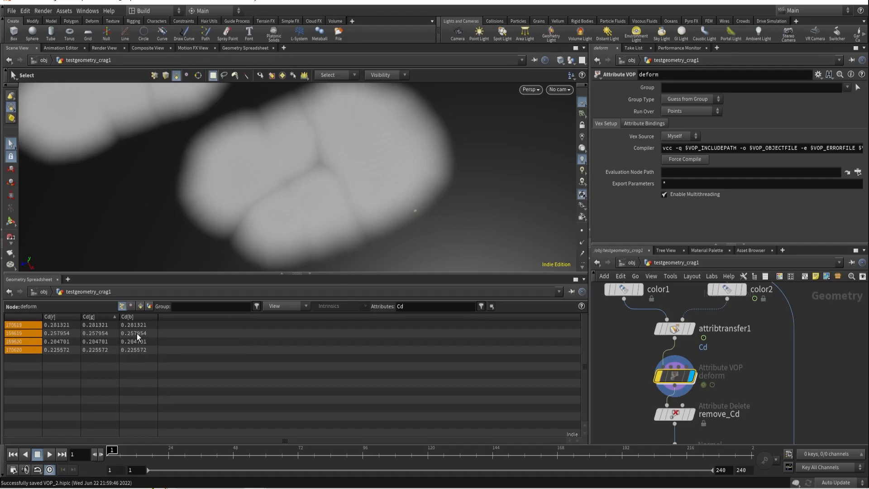
mouse_move(138, 335)
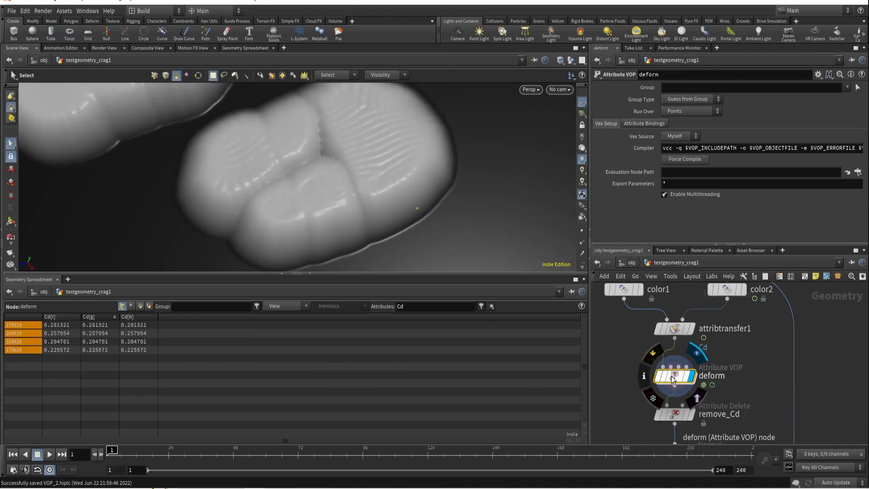
Inside deform, add a Ramp Parameter node fed by the Cd mask colour
click(674, 376)
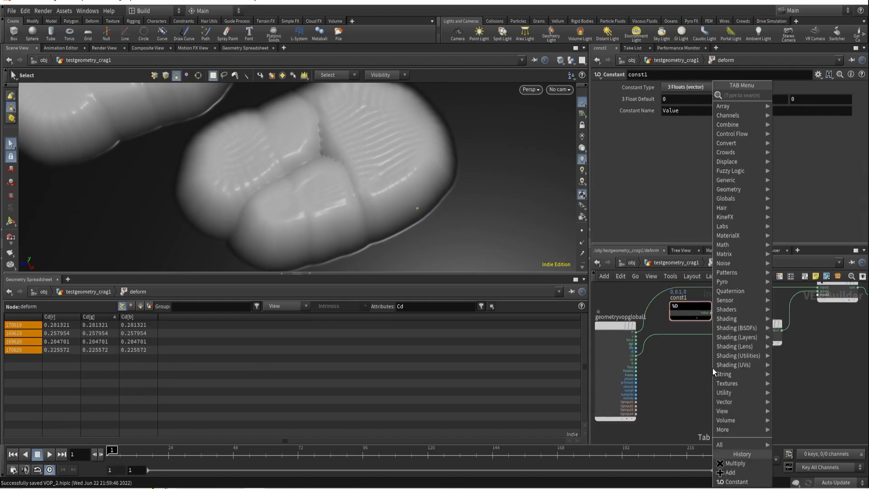
text(ram)
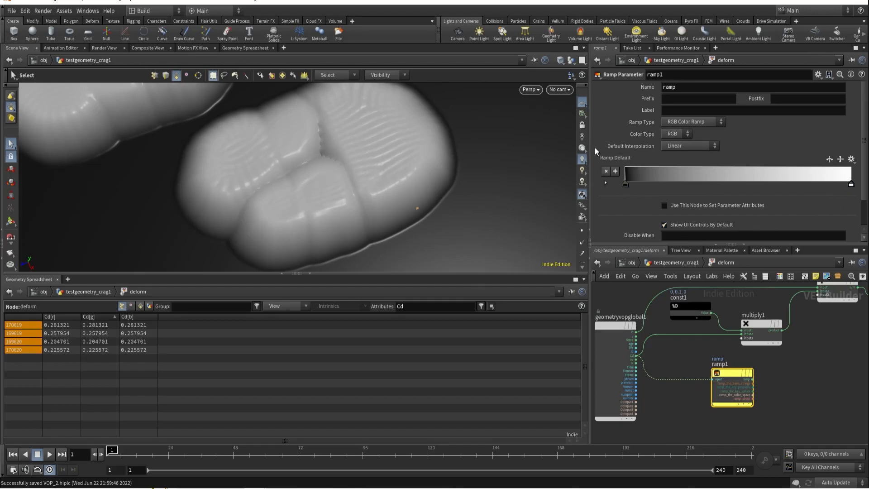
mouse_move(734, 364)
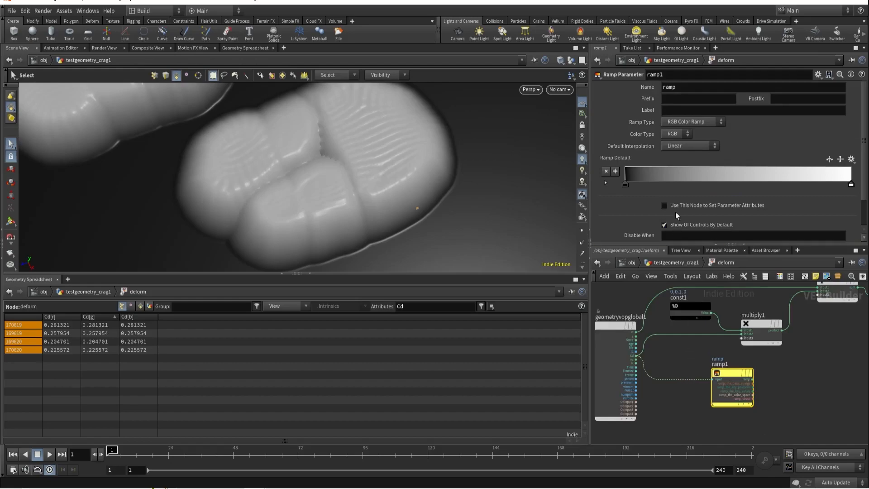
click(693, 121)
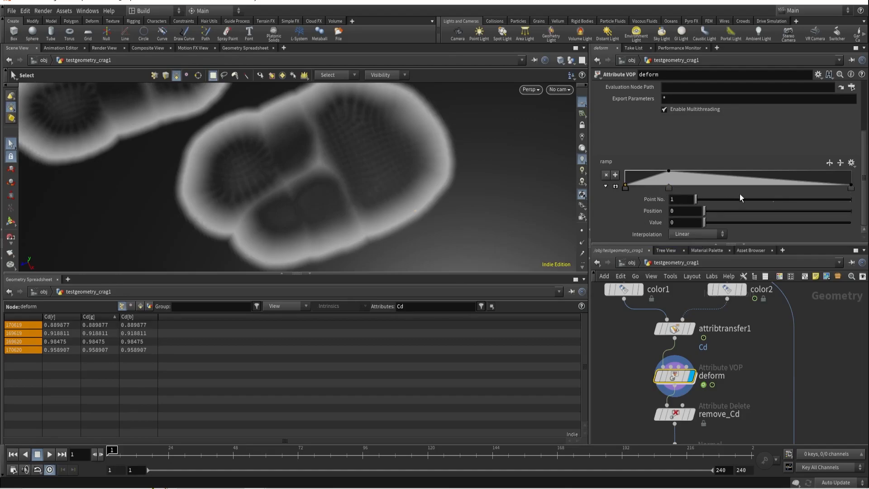
Set the ramp to B-Spline, with points at 0.166 value 1 and 0.46 value 0.3
click(697, 234)
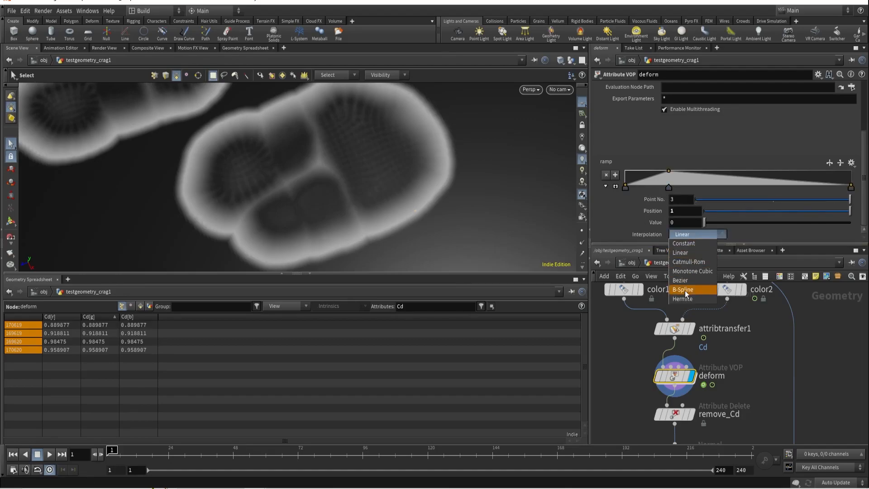
click(682, 290)
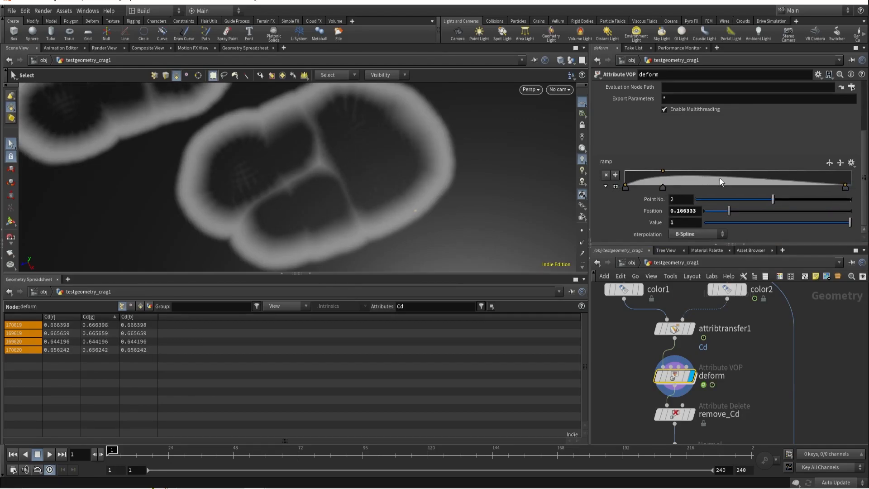
drag(663, 186, 728, 184)
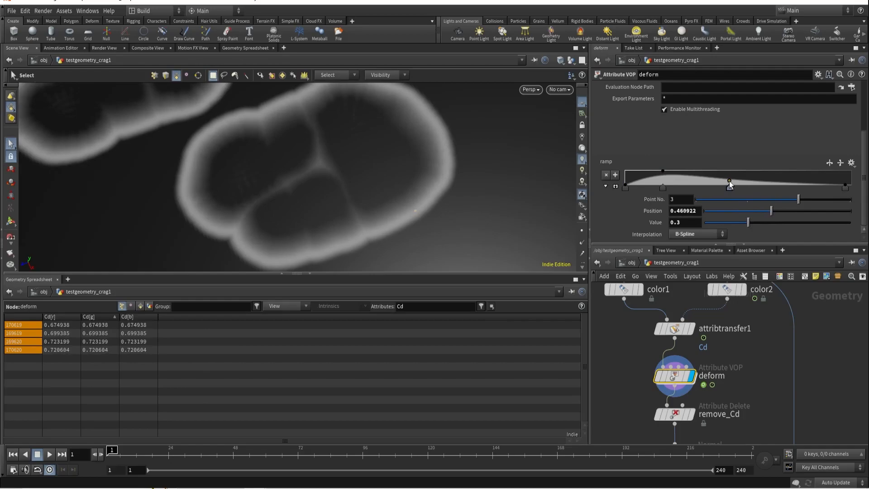
drag(728, 183, 773, 186)
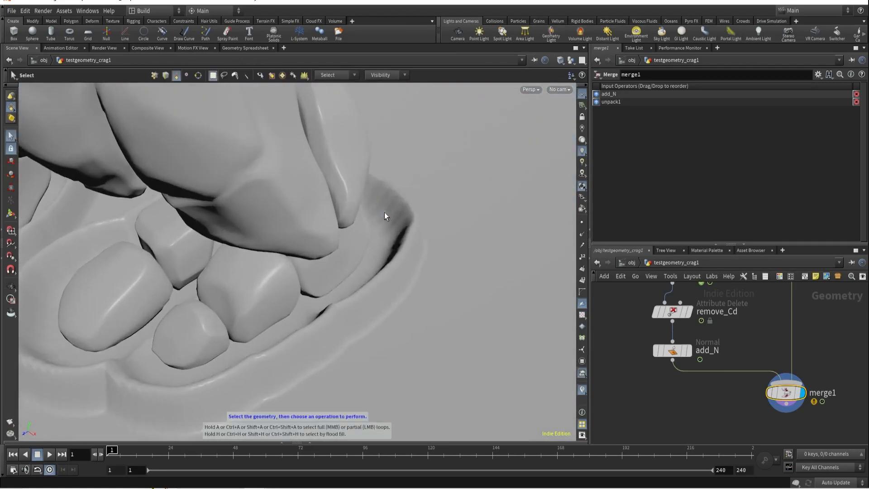
mouse_move(389, 210)
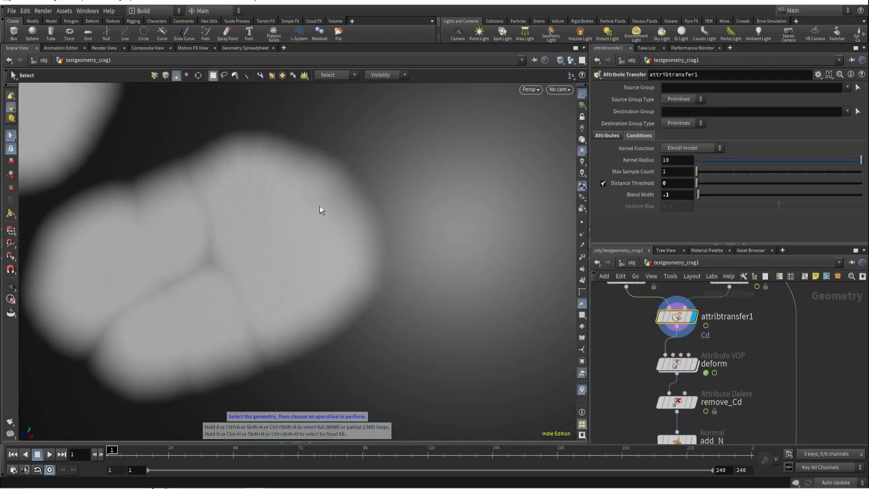
mouse_move(751, 320)
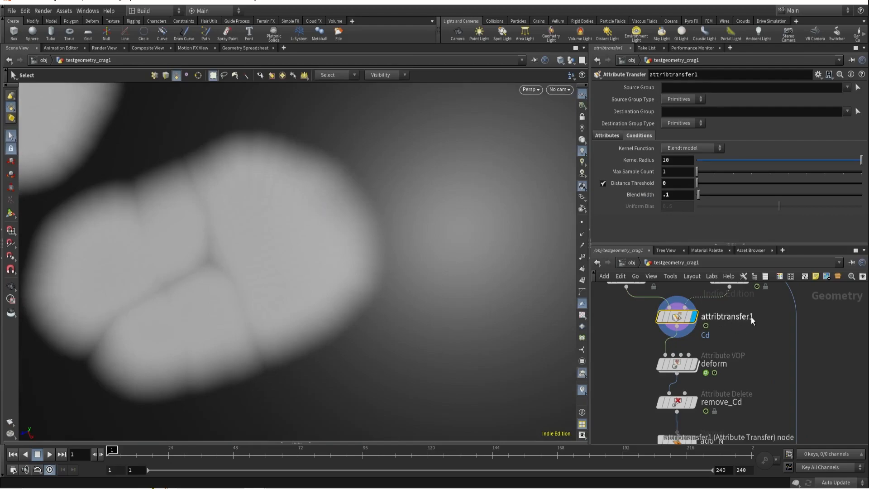
Rename the transfer to attribtransfer_Cd and add an Attribute Blur attribblur_Cd below it
text(attribtransfer_Cd)
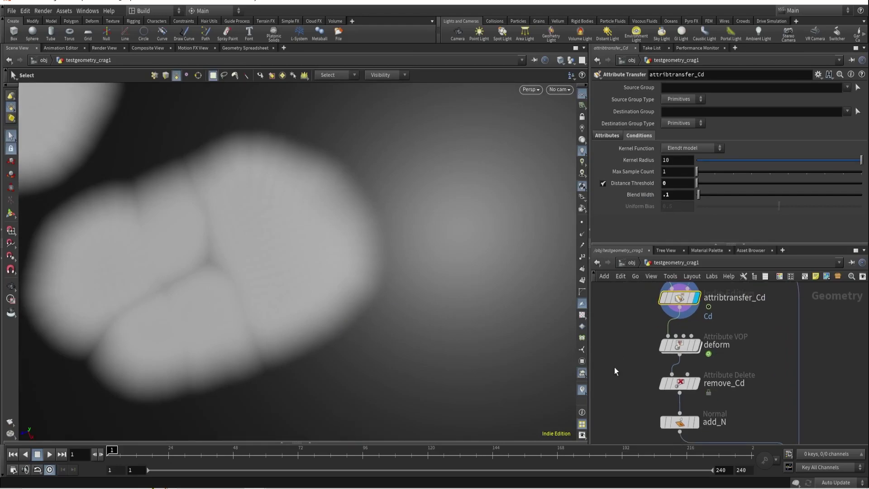
key(Tab)
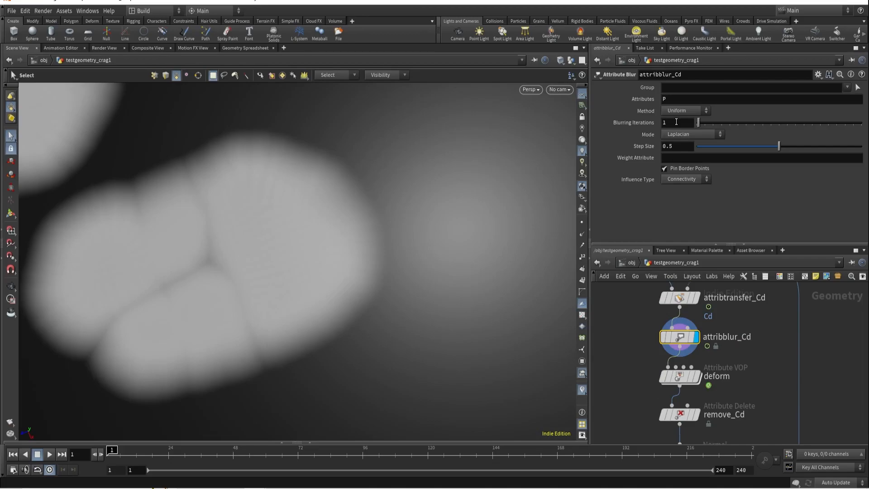
Blur the Cd attribute on attribblur_Cd and display the deformed ground with rimmed footprints
click(668, 99)
text(Cd)
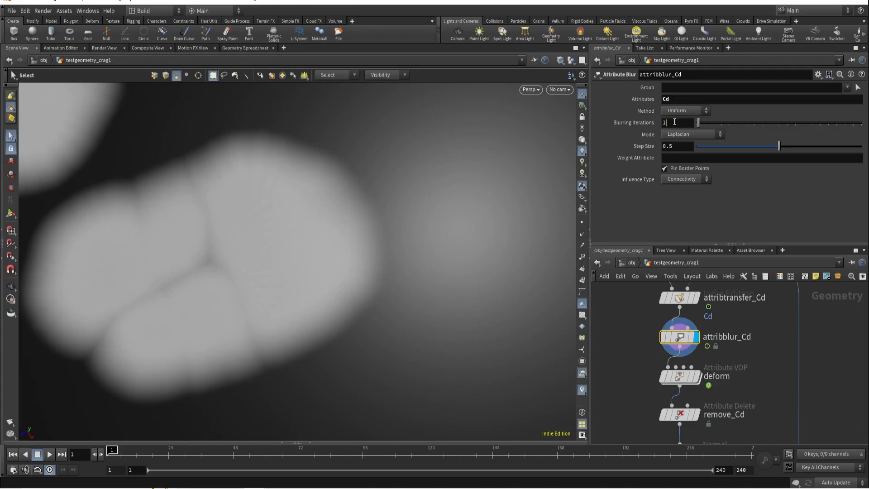
text(10)
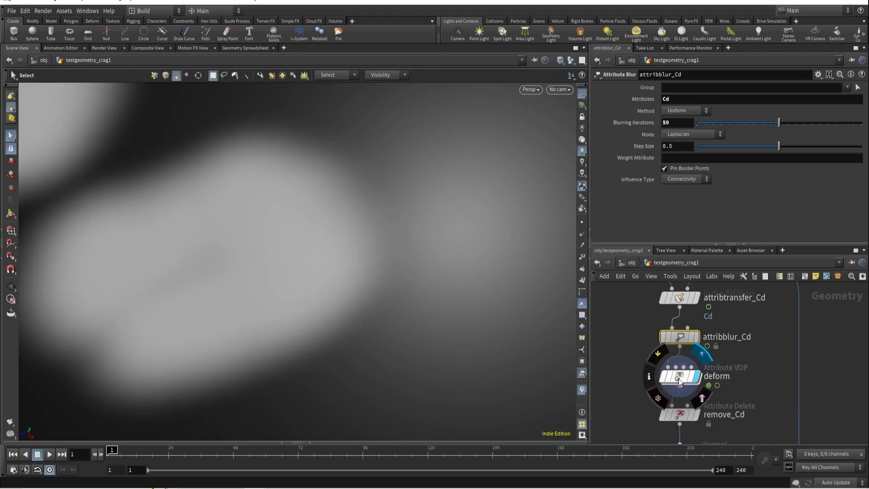
click(678, 375)
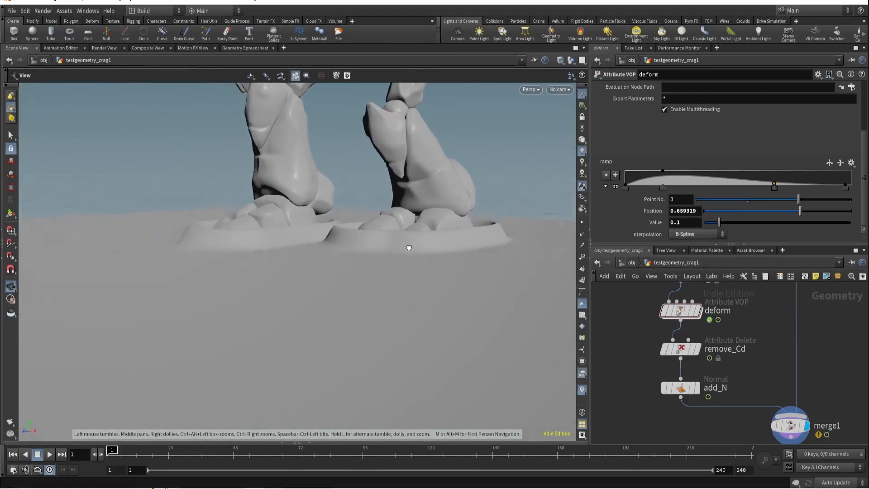
Raise the deform ramp's last point to full value so feet sit in sunken imprints
drag(408, 248, 313, 311)
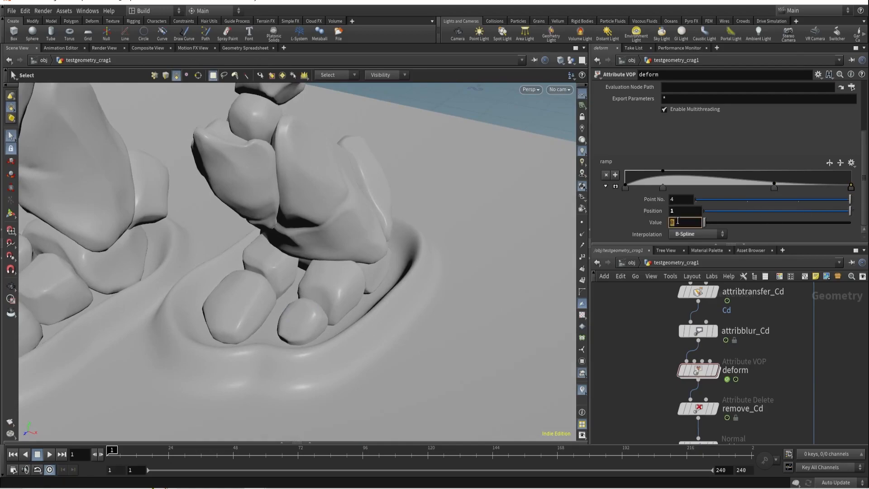
drag(677, 222, 731, 222)
text(tu)
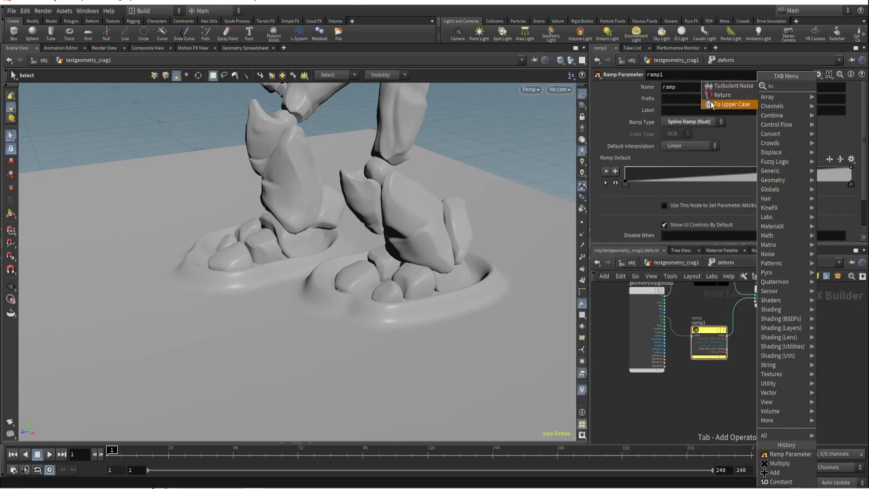
Add a turbulent noise fed by point position and a multiply node in the deform VOP
click(722, 85)
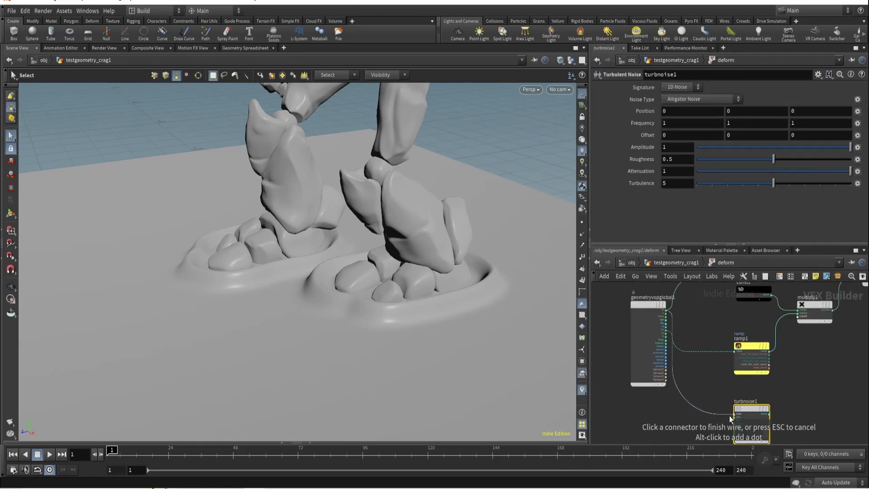
click(735, 409)
text(mu)
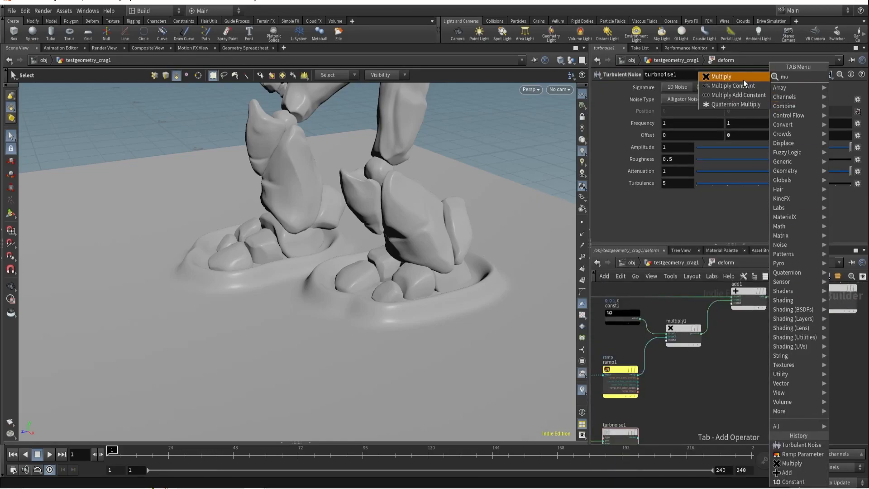
click(722, 76)
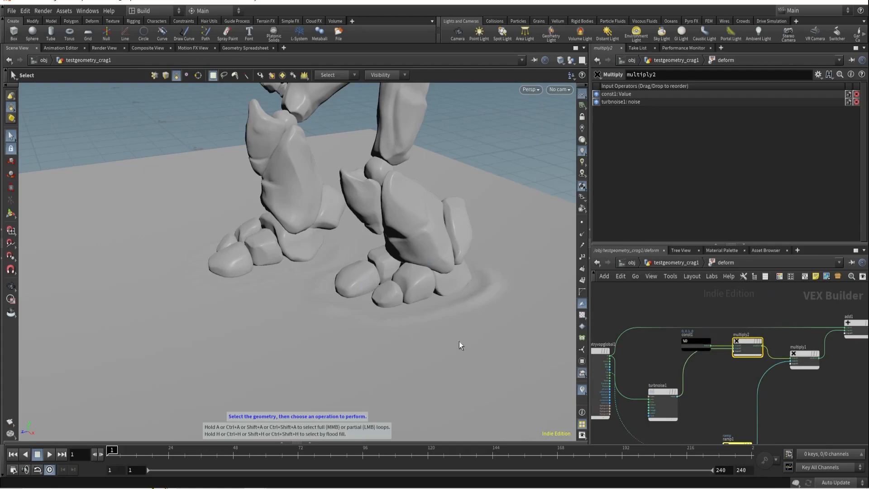
Switch turbnoise1 to Simplex Noise with Amplitude 10
click(661, 404)
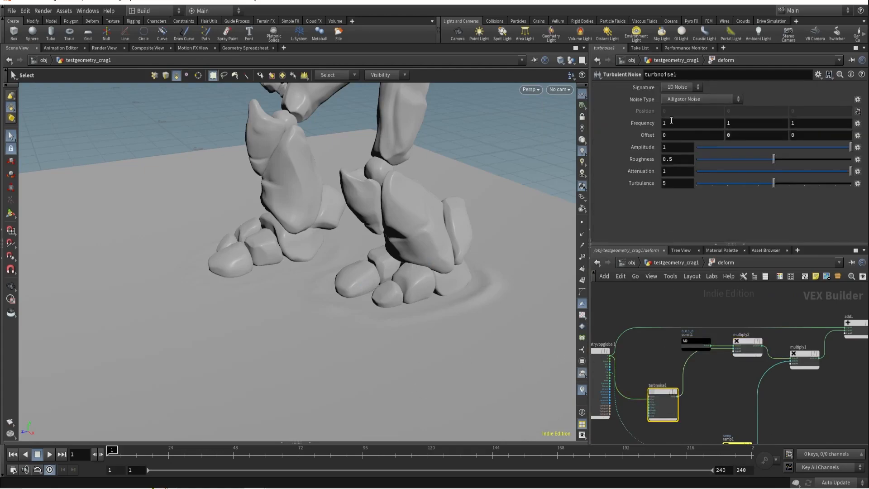
click(700, 99)
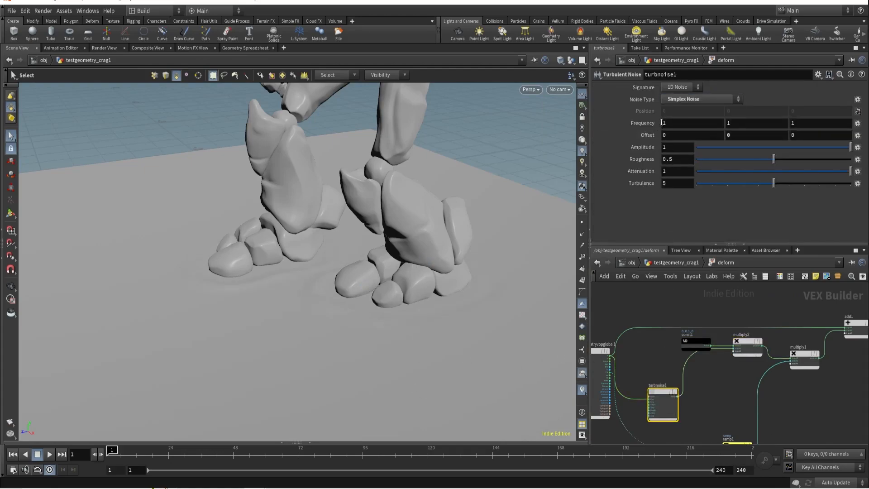
text(10)
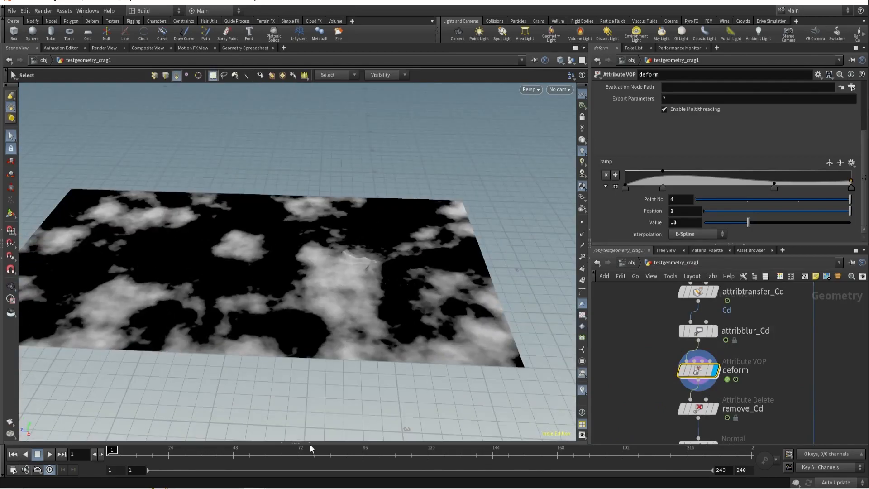
Dive into the deform network and start a node search to add to the noise chain
click(273, 306)
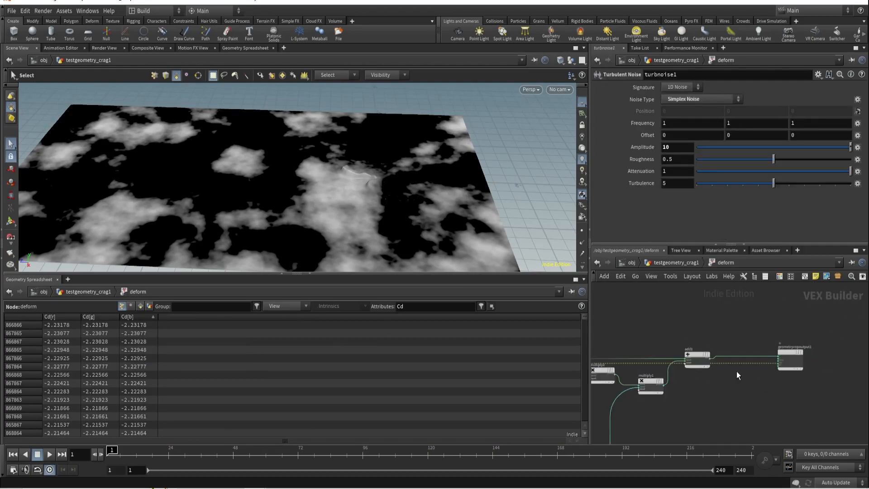
key(Tab)
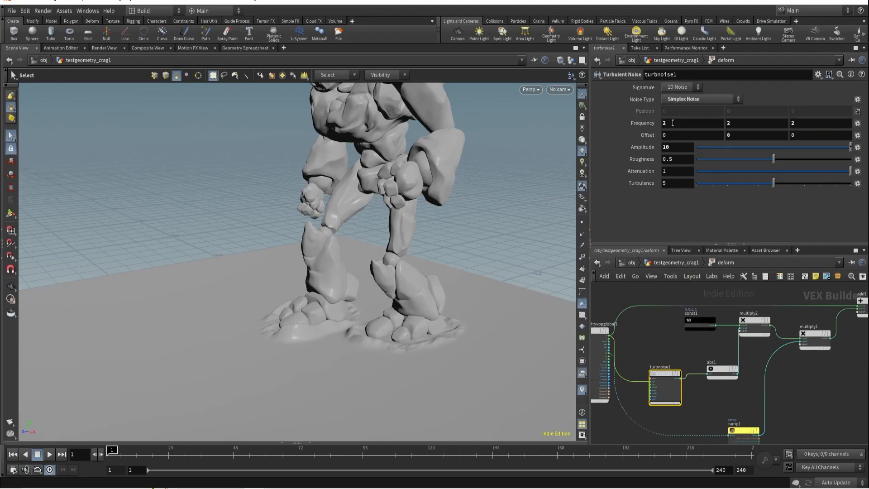
Set the noise frequency and const1's middle value, roughening the ground around the feet
text(1)
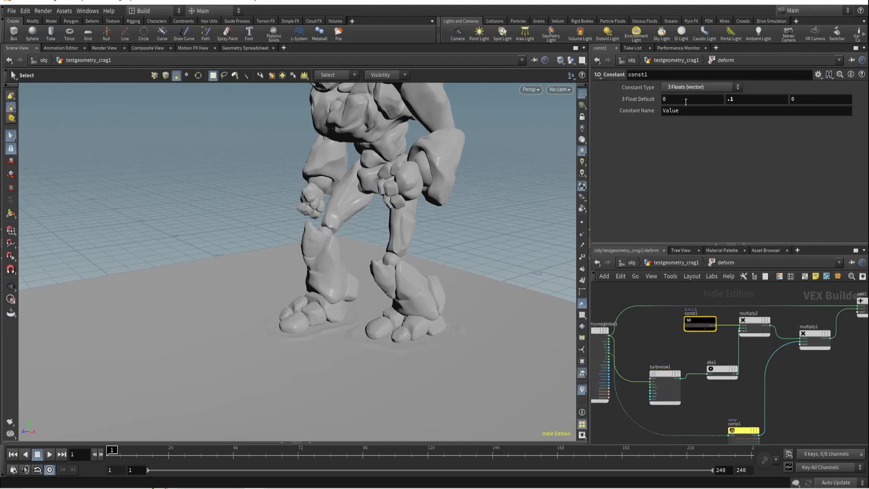
click(755, 99)
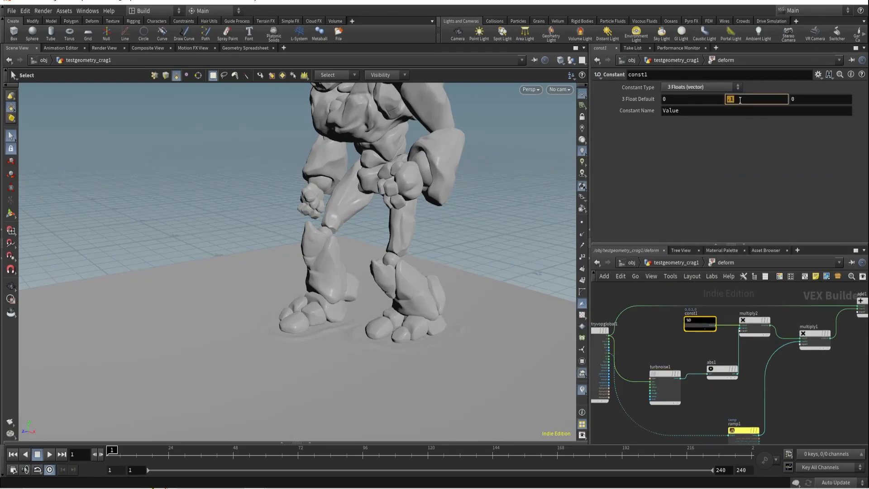
text(1)
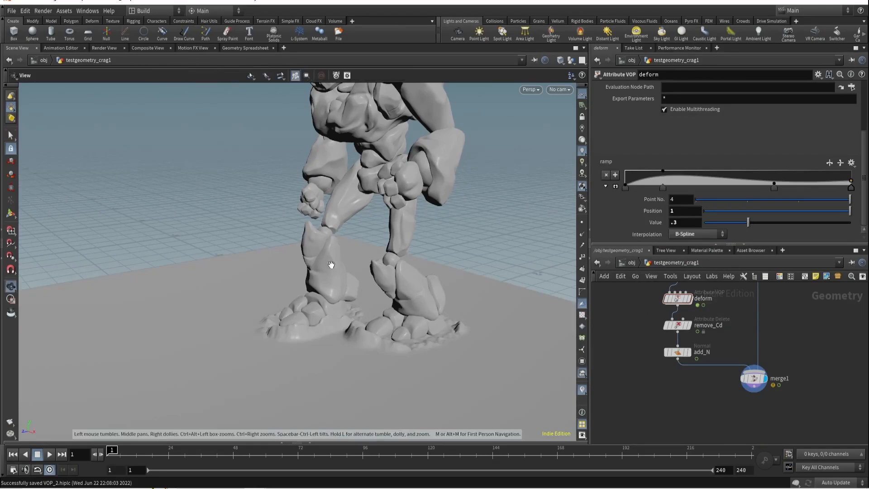
click(38, 454)
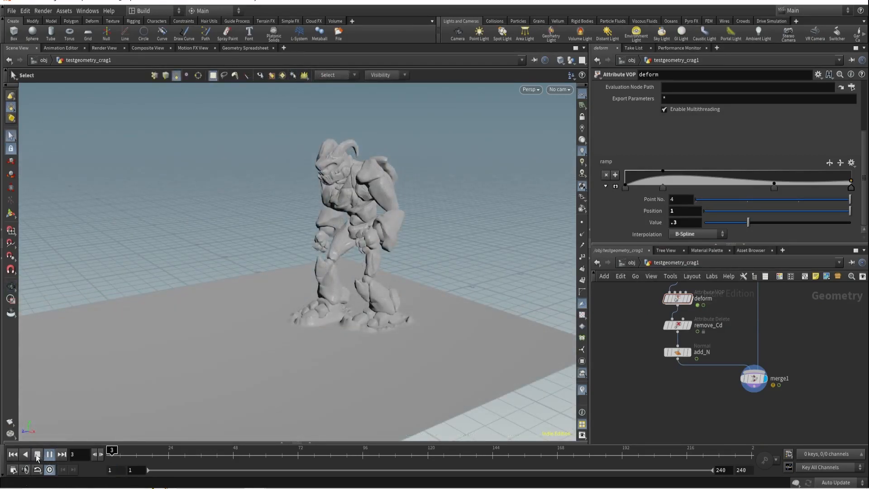
click(38, 453)
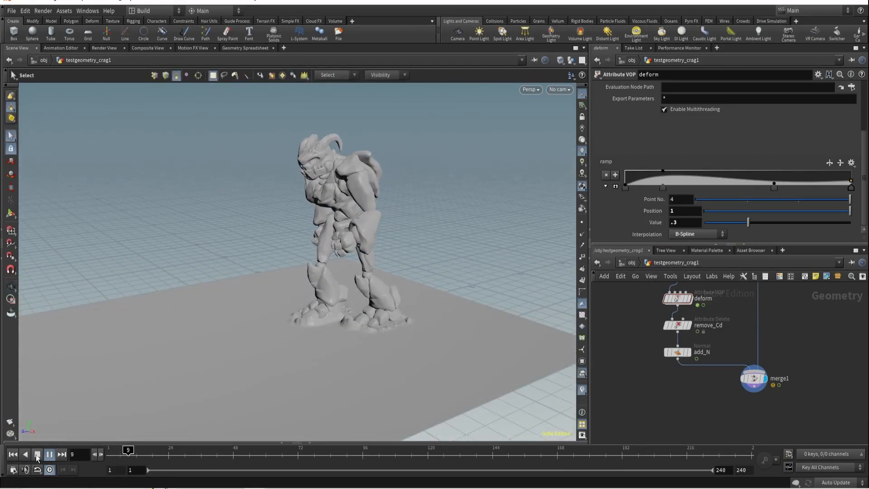
click(38, 454)
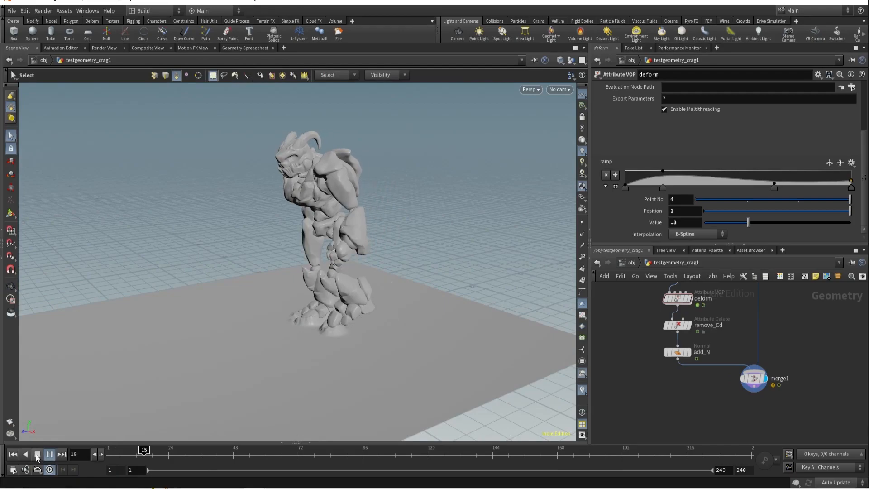
click(38, 454)
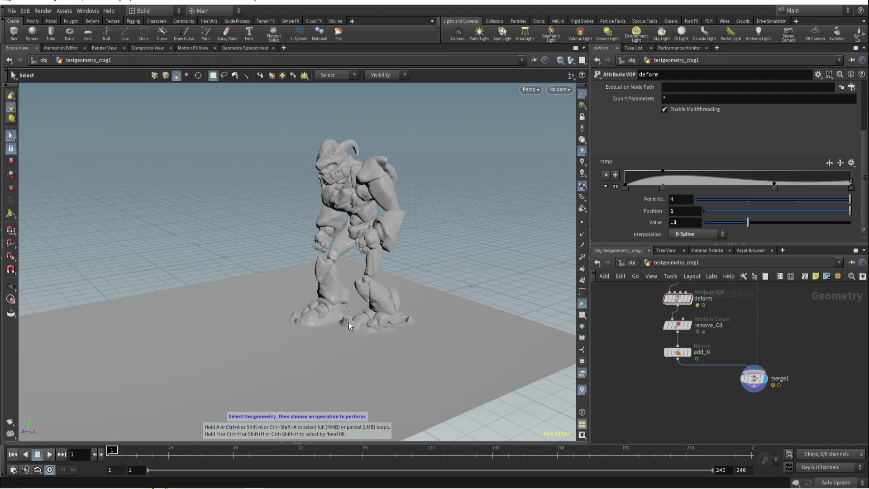
mouse_move(406, 326)
text(tr)
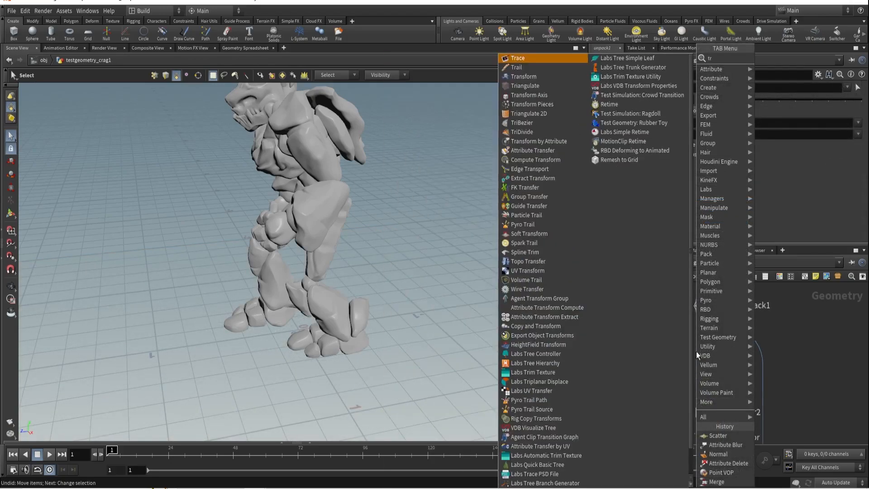
Add a Trail SOP after unpack1 with Trail Length $F to stack the character's motion
click(515, 67)
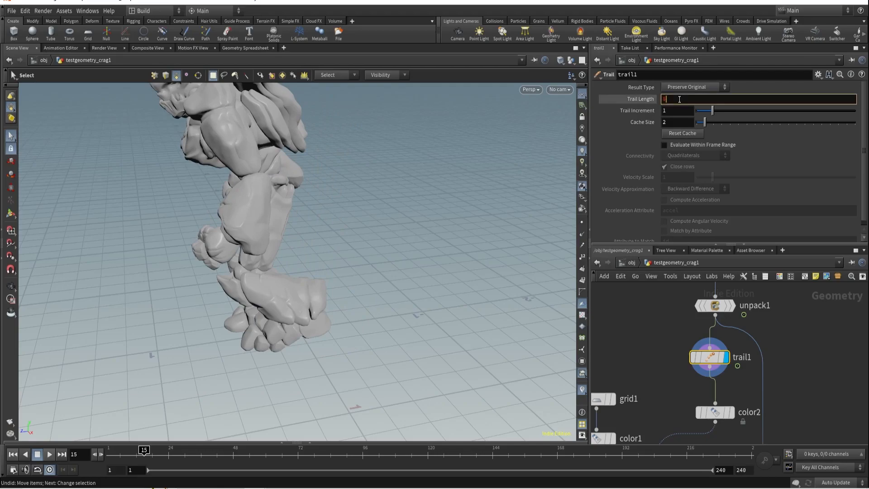
text(3F)
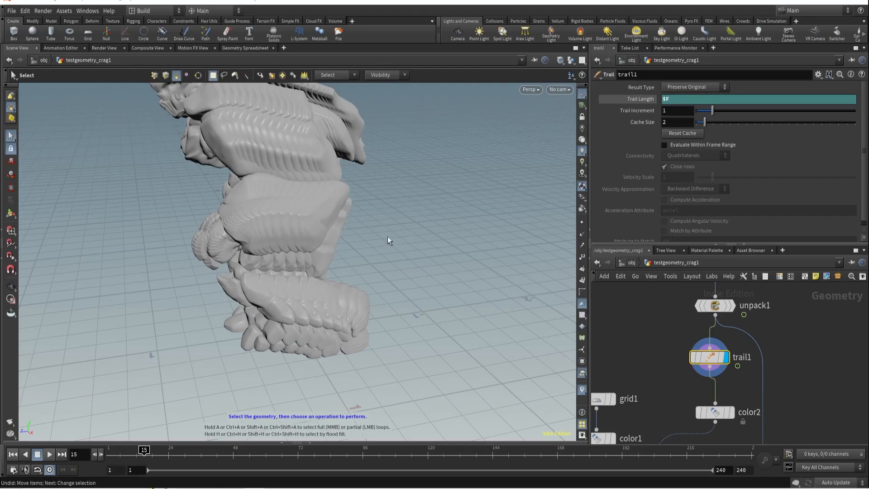
mouse_move(304, 292)
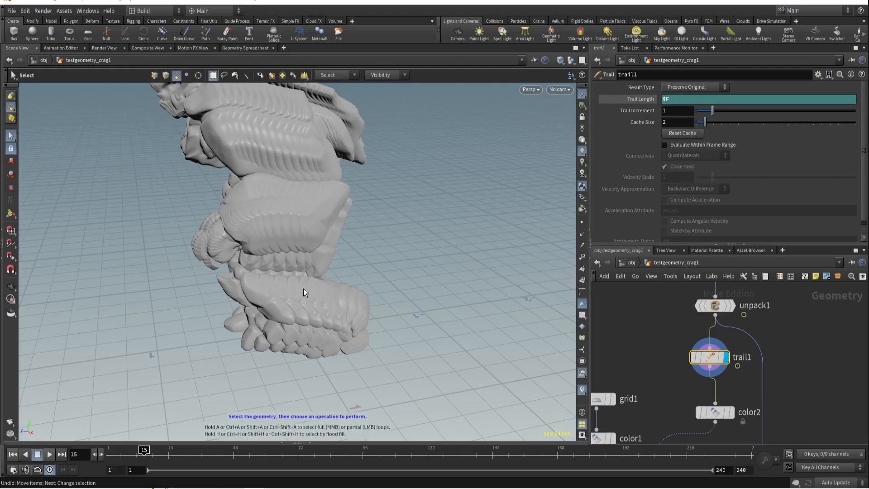
mouse_move(705, 363)
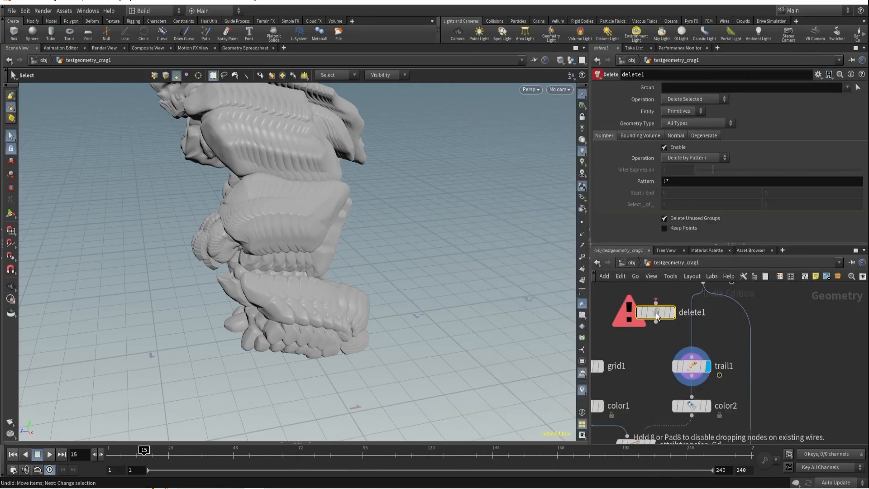
Insert delete1 above trail1, keeping only geometry inside a bounding volume around the feet
drag(656, 312, 686, 315)
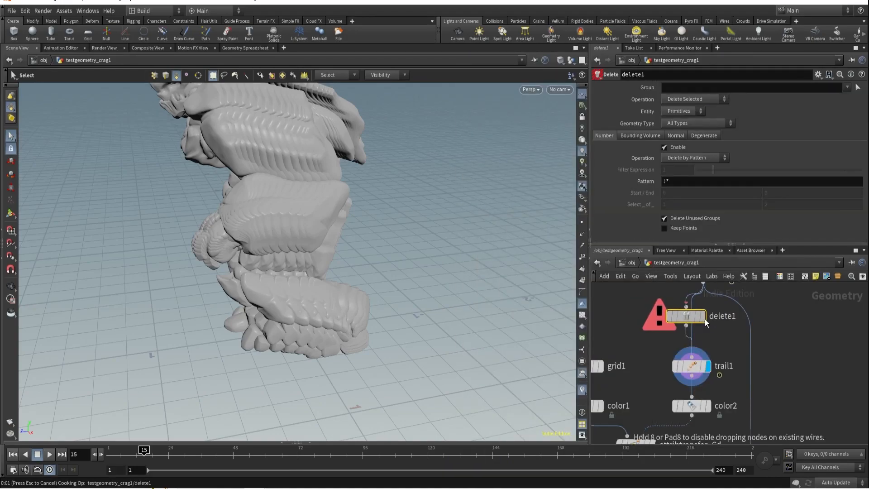
click(692, 99)
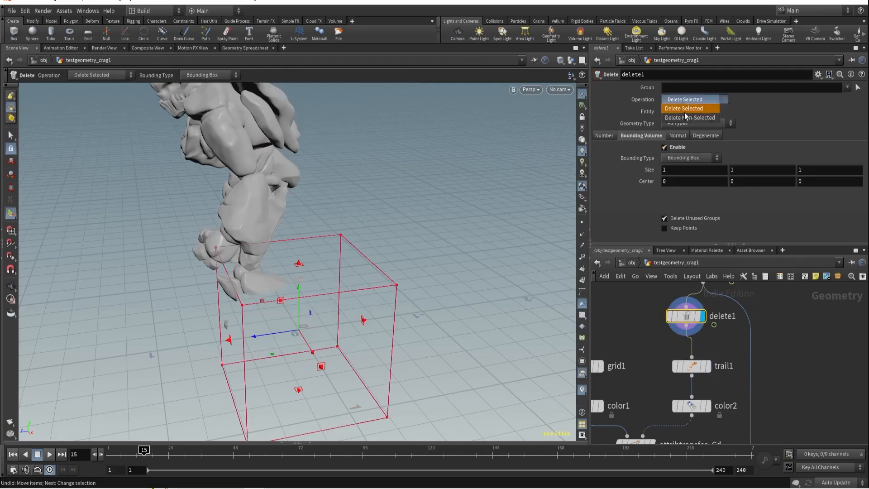
click(690, 118)
text(sca)
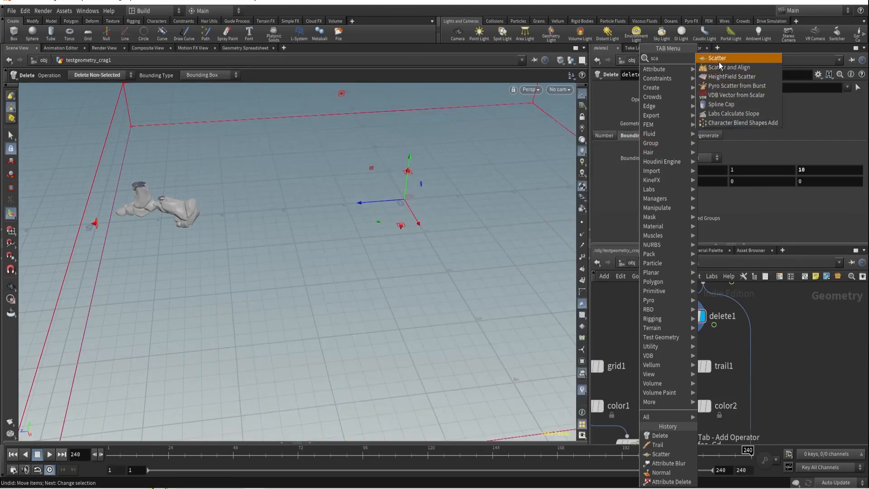
Scatter points over the kept feet with Density Scale 1000
click(717, 58)
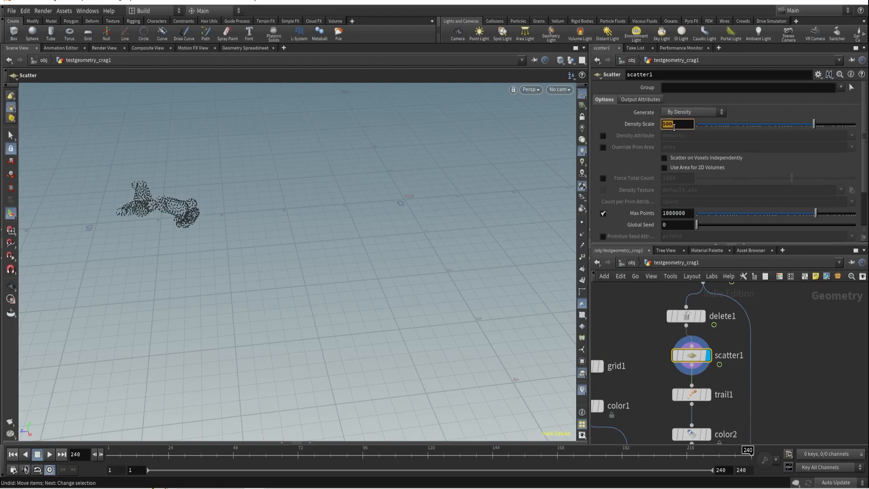
mouse_move(686, 321)
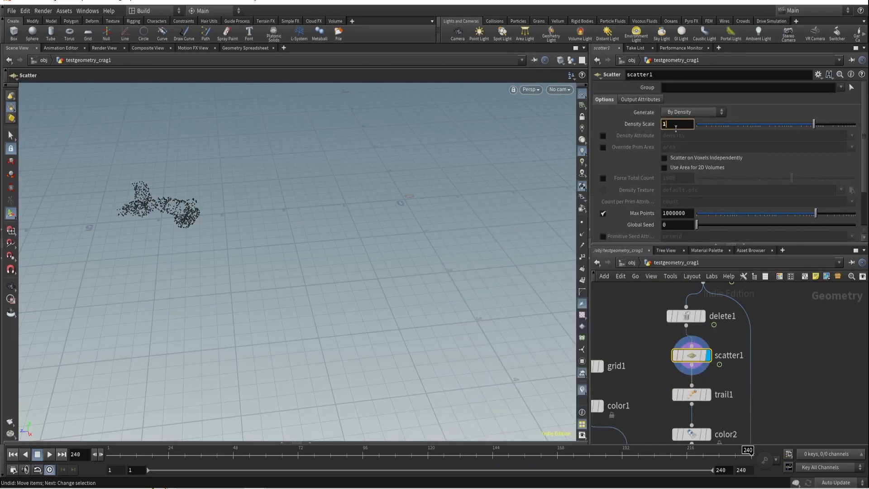
text(1000)
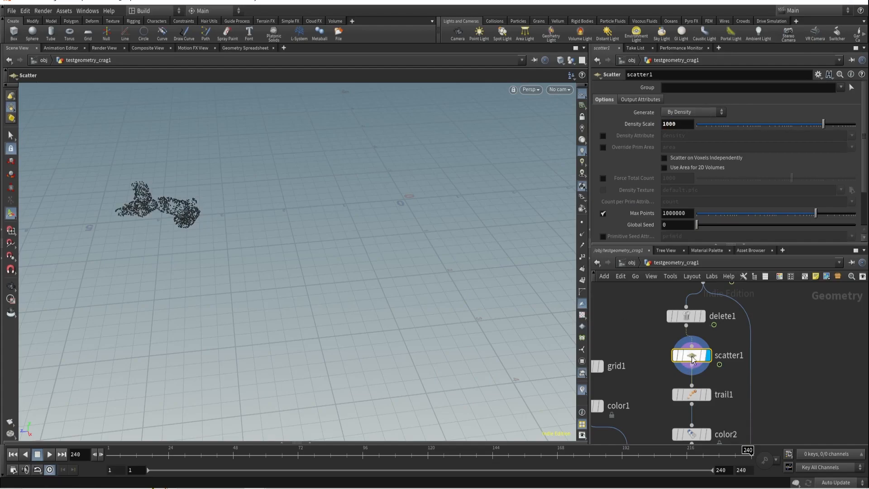
mouse_move(546, 311)
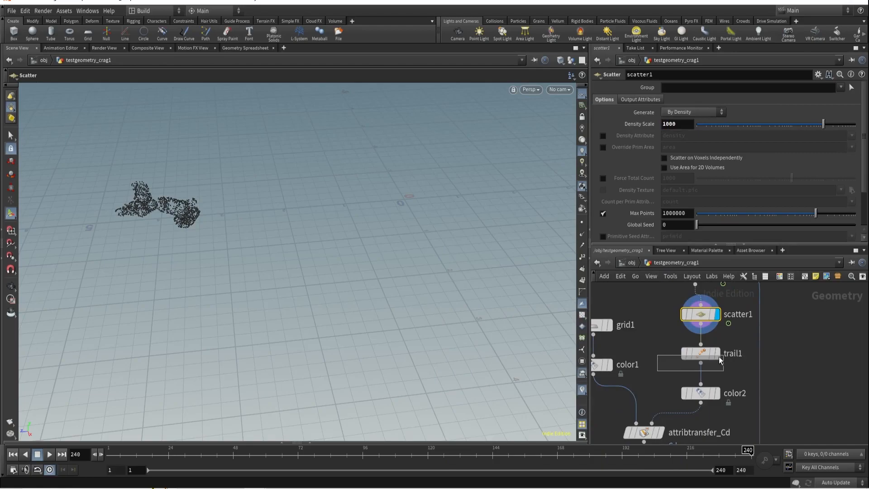
Cache the scattered points in File Cache charPoints and display attribtransfer_Cd's footprint mask
click(700, 353)
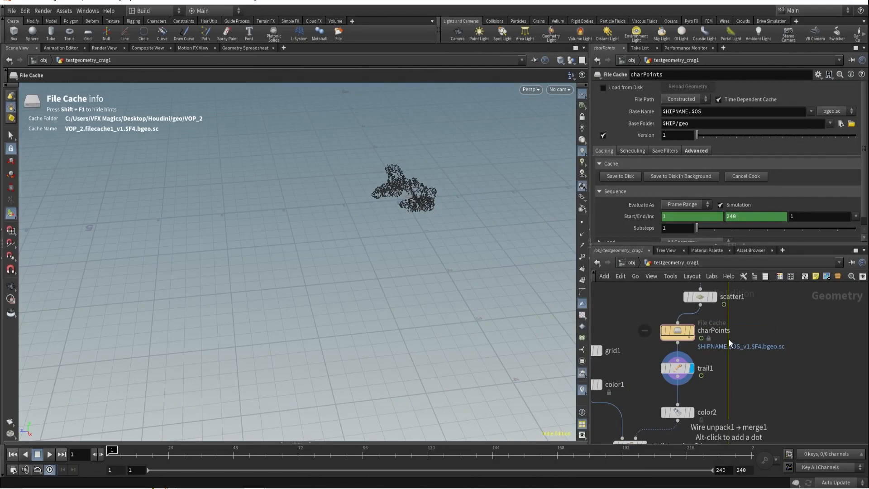
click(603, 88)
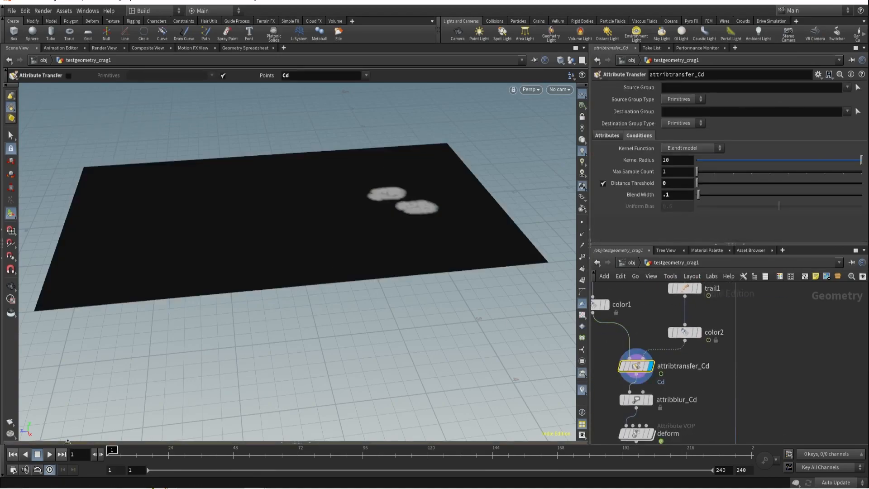
Display merge1, frame the character on the ground and start the 240-frame flipbook render
click(49, 454)
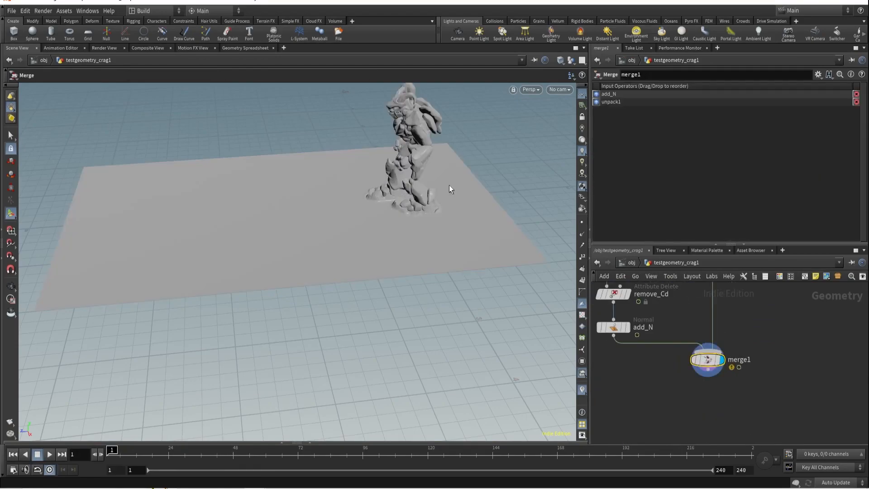
drag(449, 188, 404, 205)
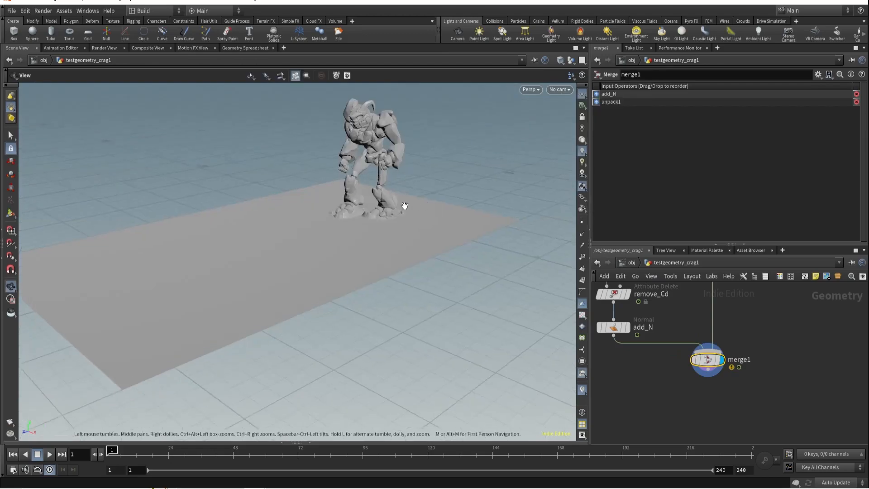
drag(405, 206, 420, 266)
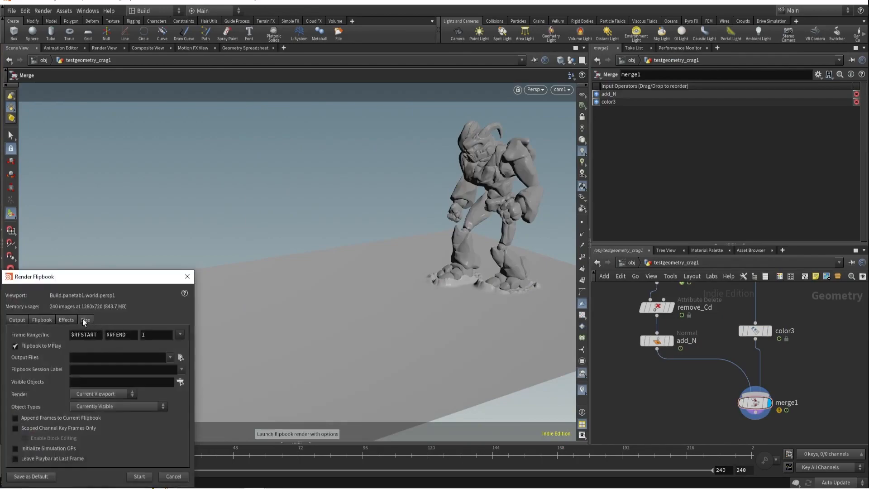
click(140, 476)
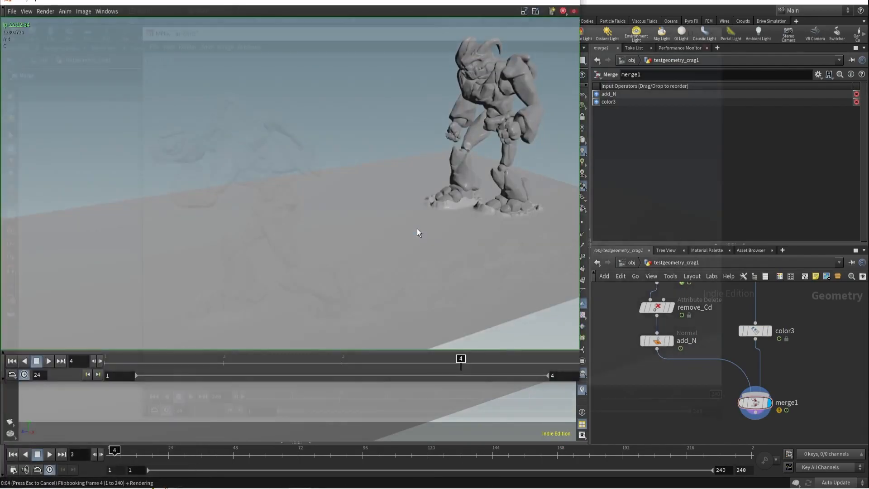